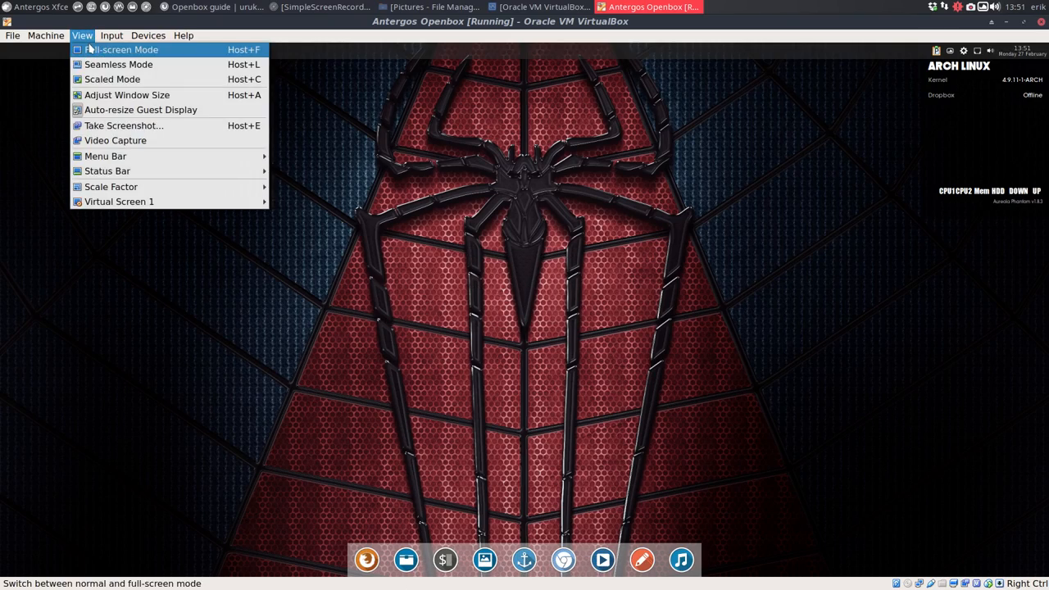
- Switch the Antergos guest to full-screen mode and bring up the file manager
click(123, 49)
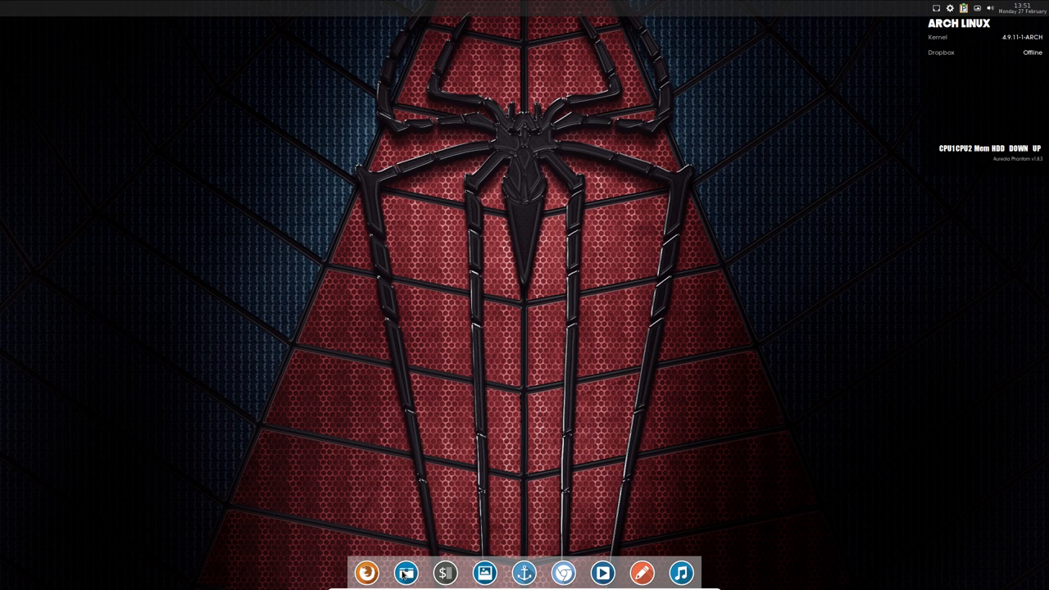
click(405, 574)
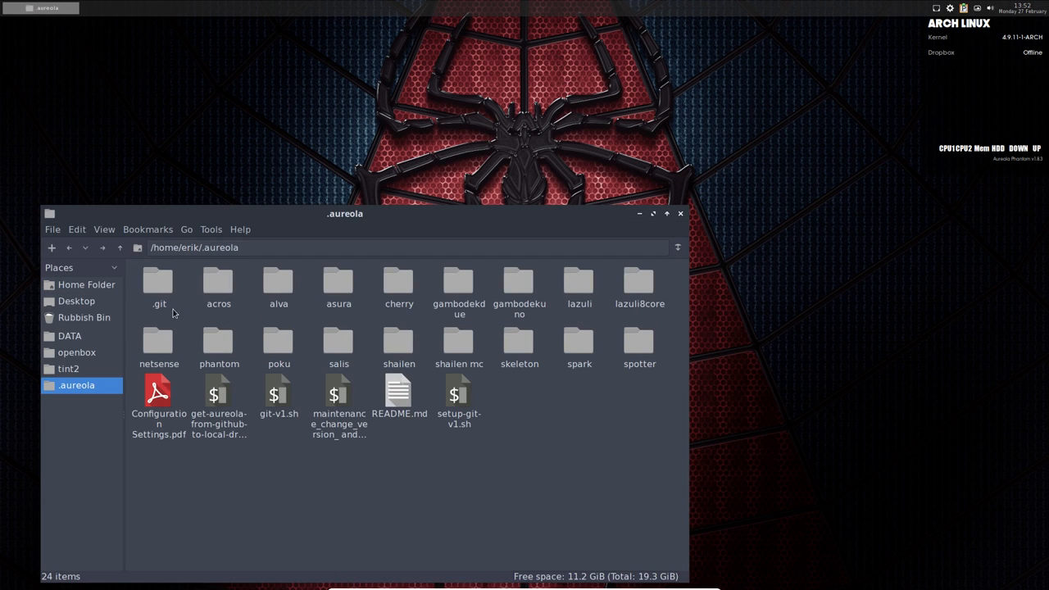
mouse_move(772, 200)
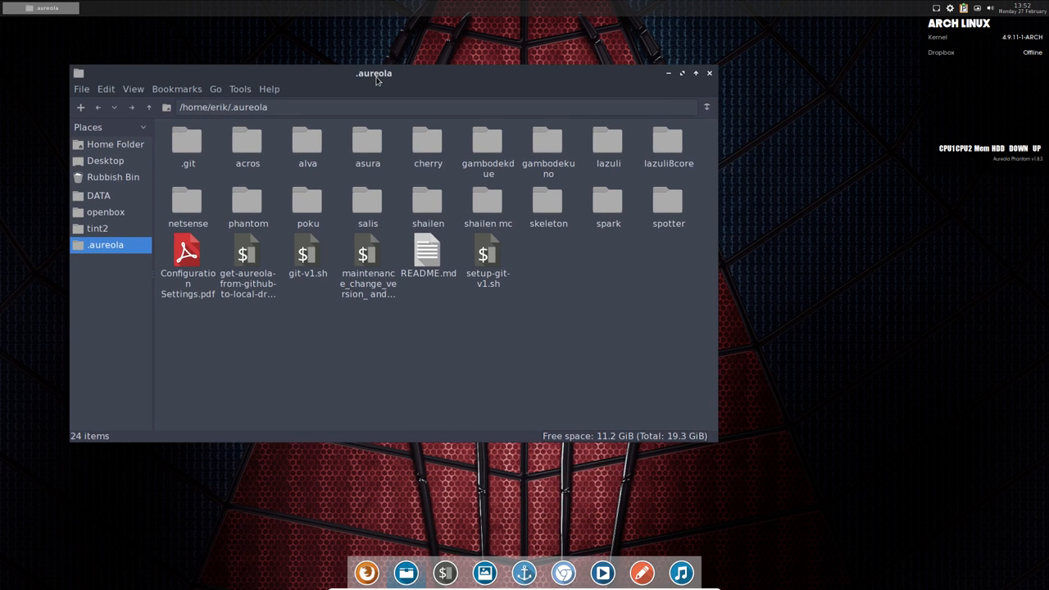
mouse_move(980, 62)
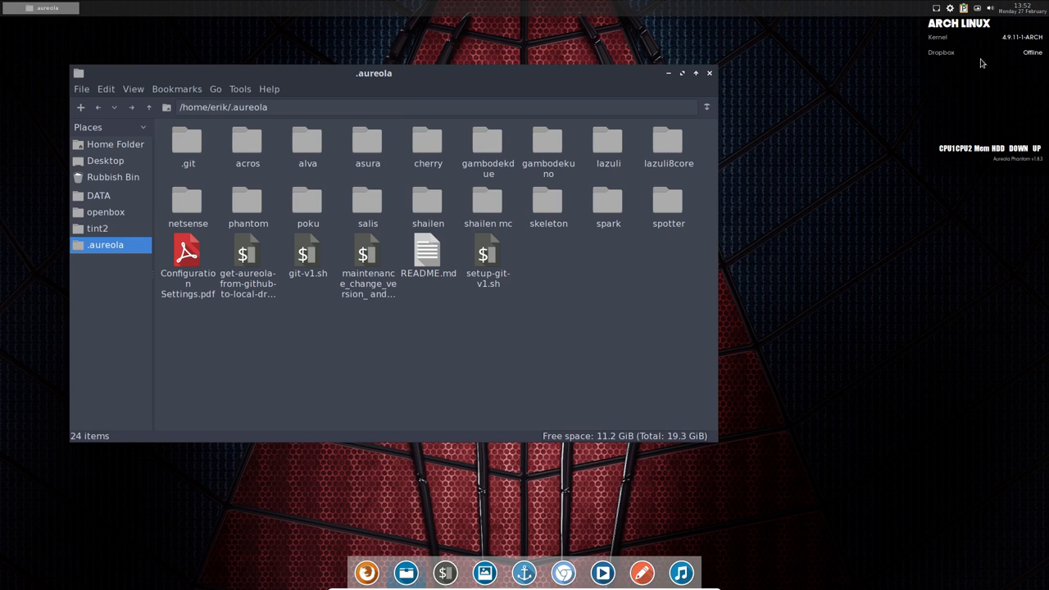
mouse_move(1004, 108)
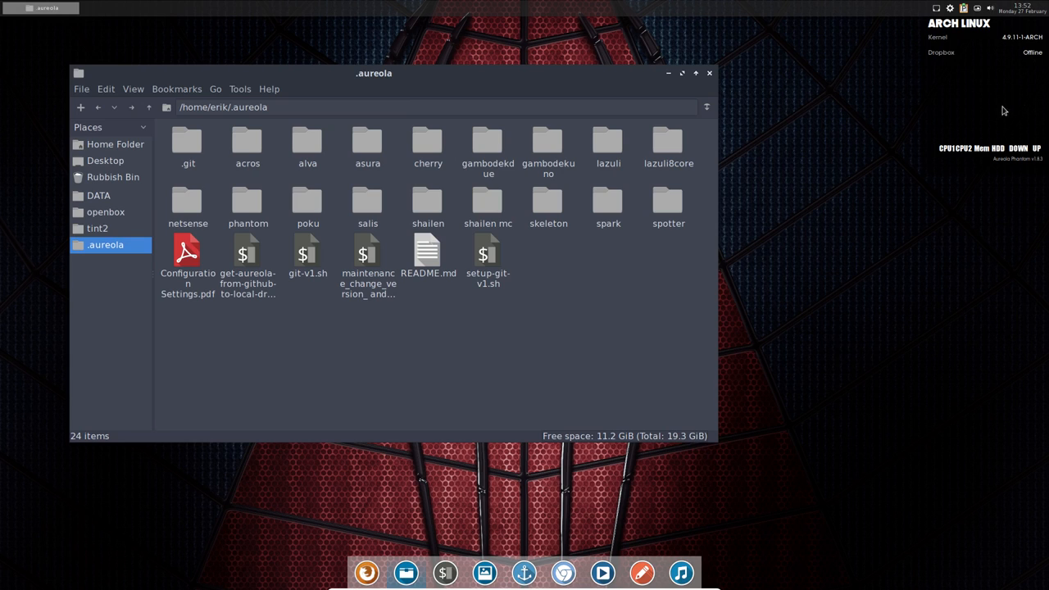
mouse_move(541, 212)
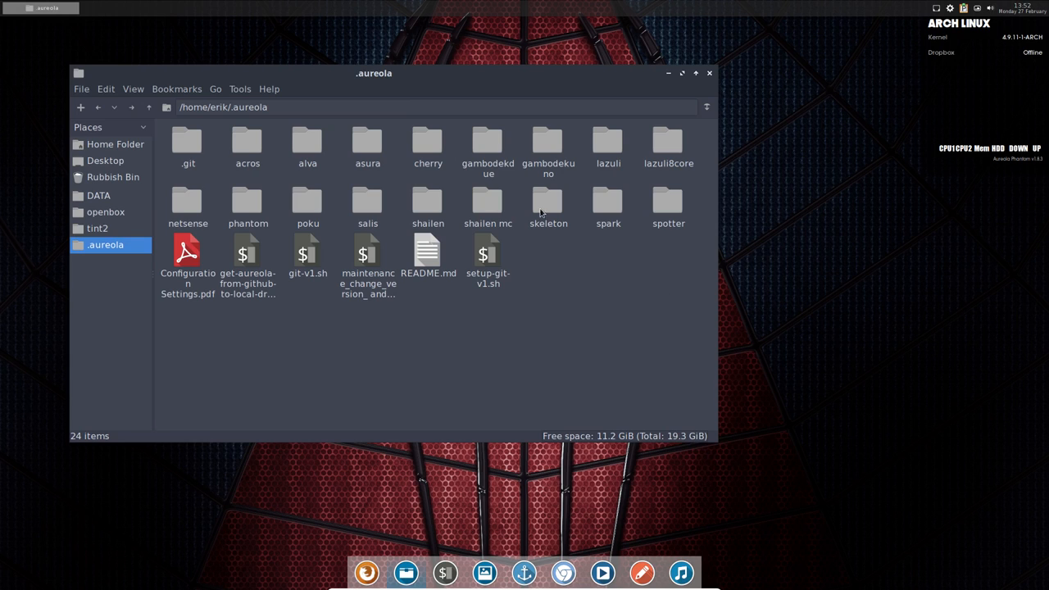
- Dismiss the folder context menu in .aureola and start a terminal
click(607, 200)
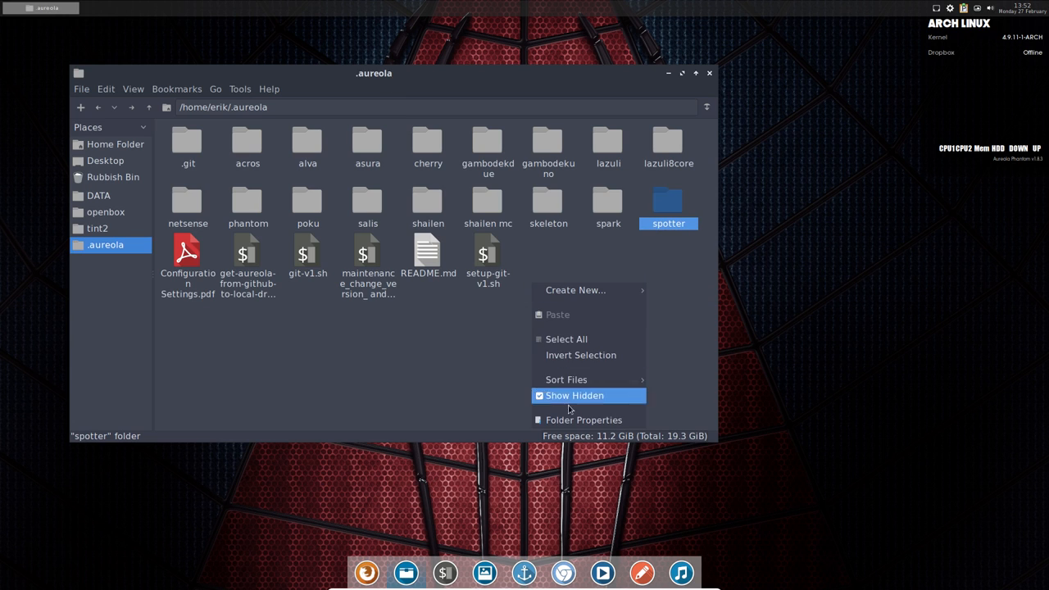
click(574, 395)
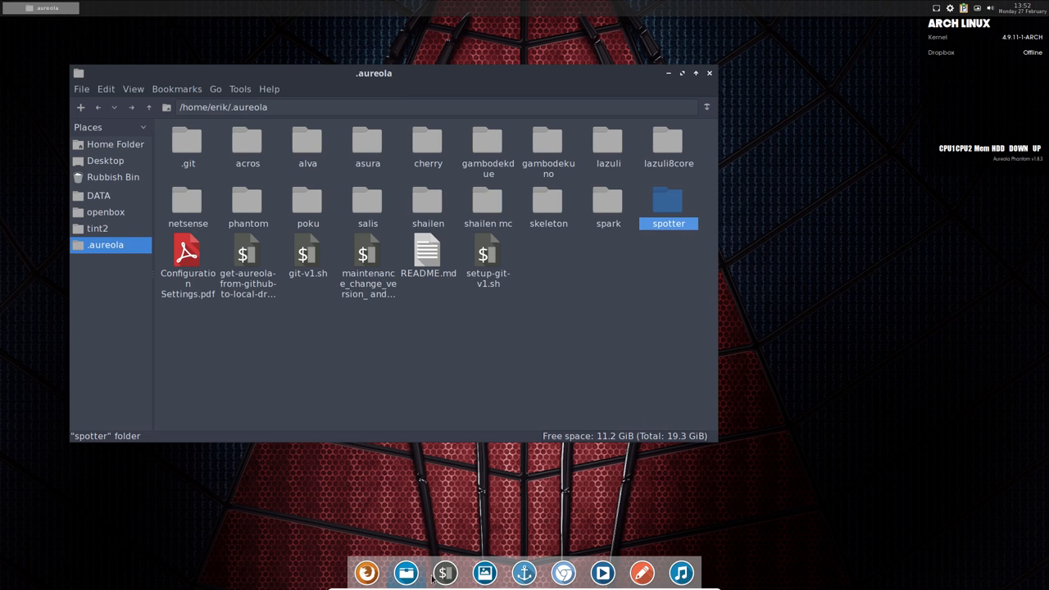
click(443, 571)
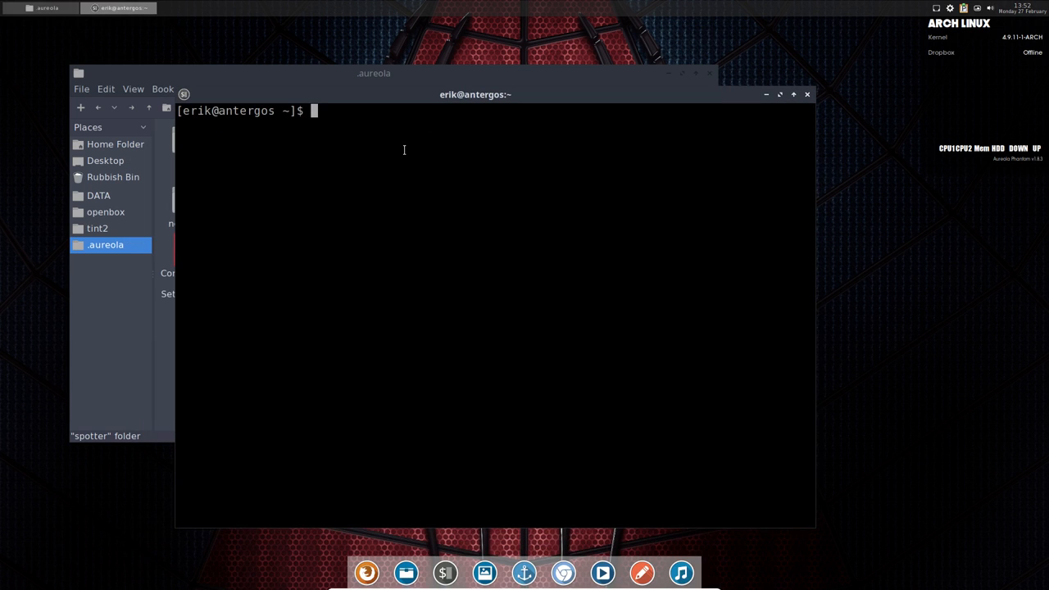
- Search the AUR with 'packer conky lua' and choose package 0, conky-lua-nv
text(packer)
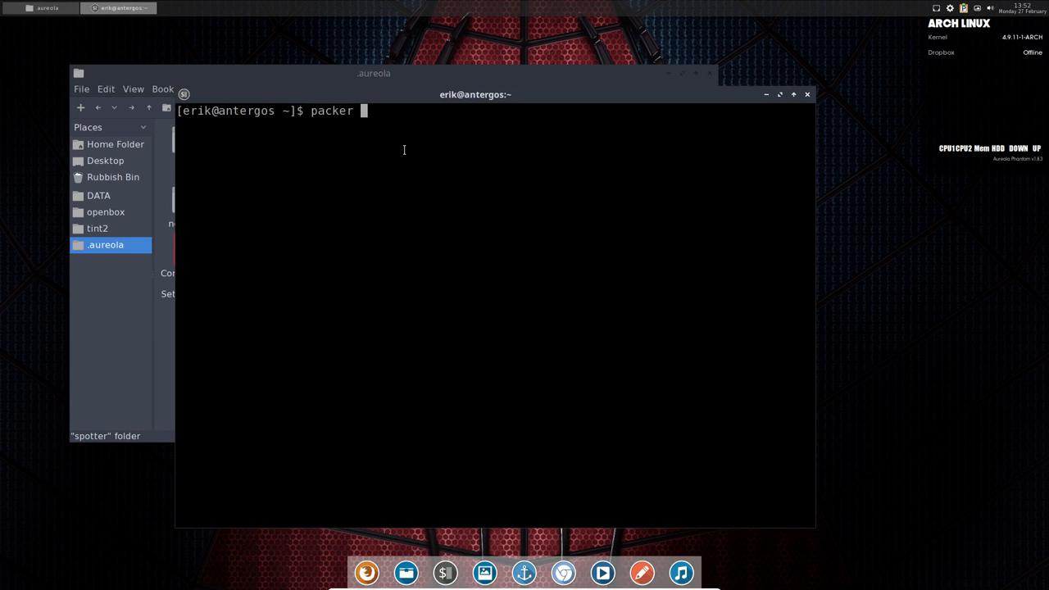
text(conky lua)
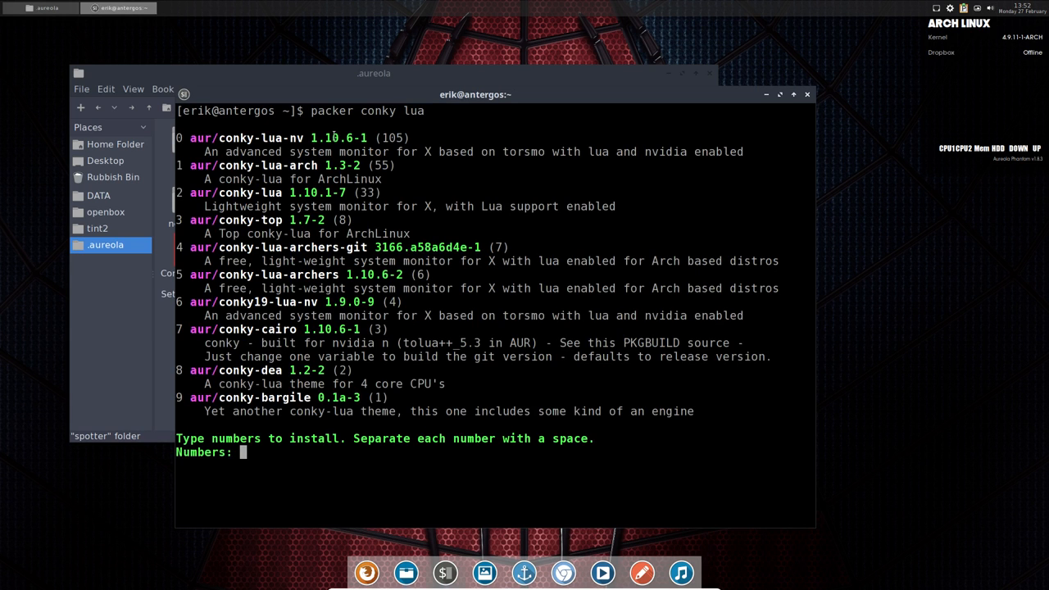
double_click(246, 138)
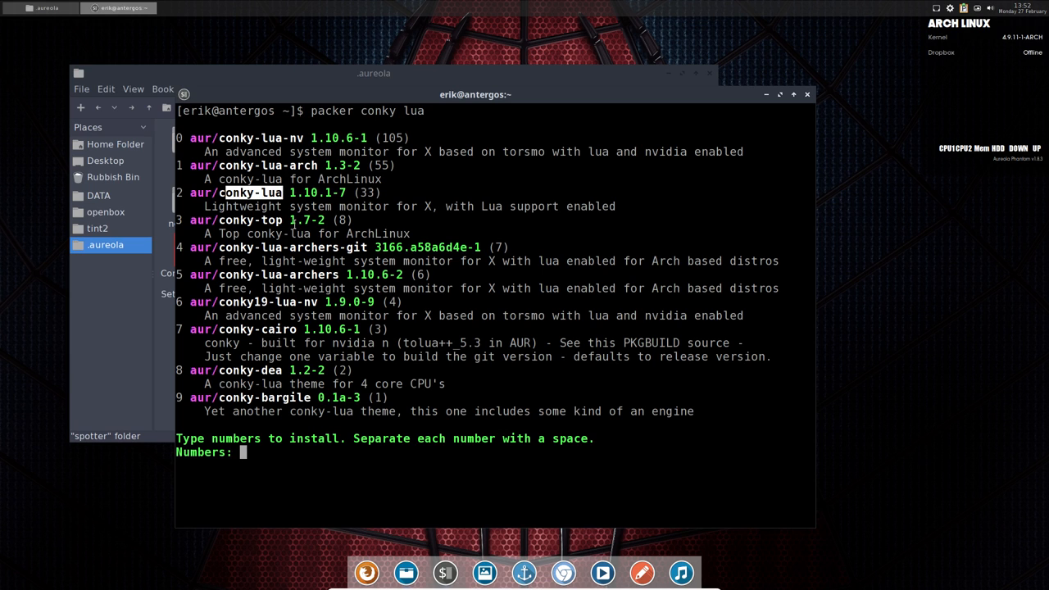
text(0)
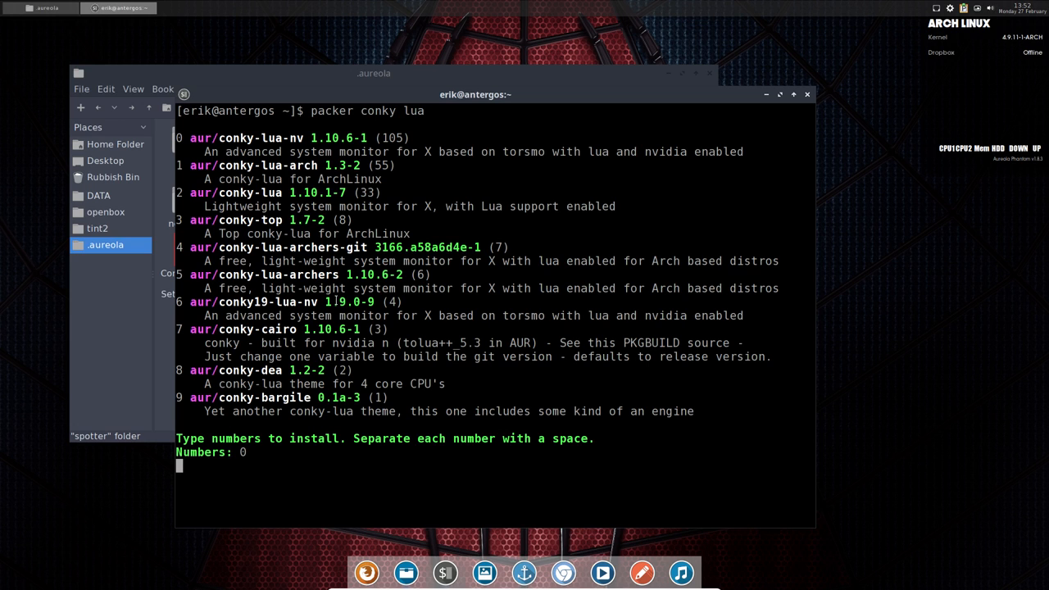
key(Return)
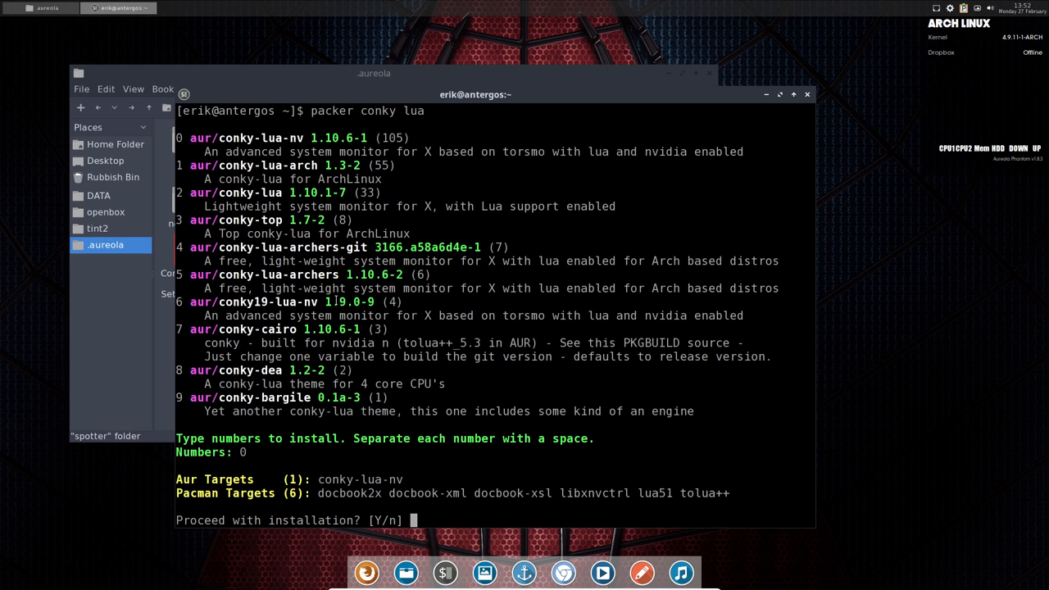
- Proceed with the install (y), decline both PKGBUILD edit prompts (n, n) and let the build run
text(y)
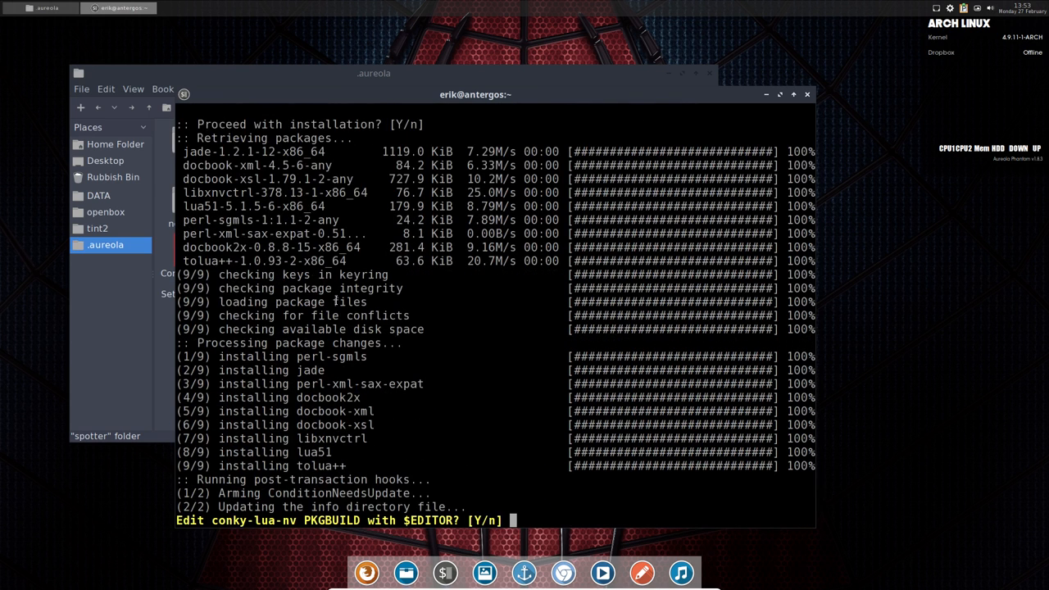
text(n)
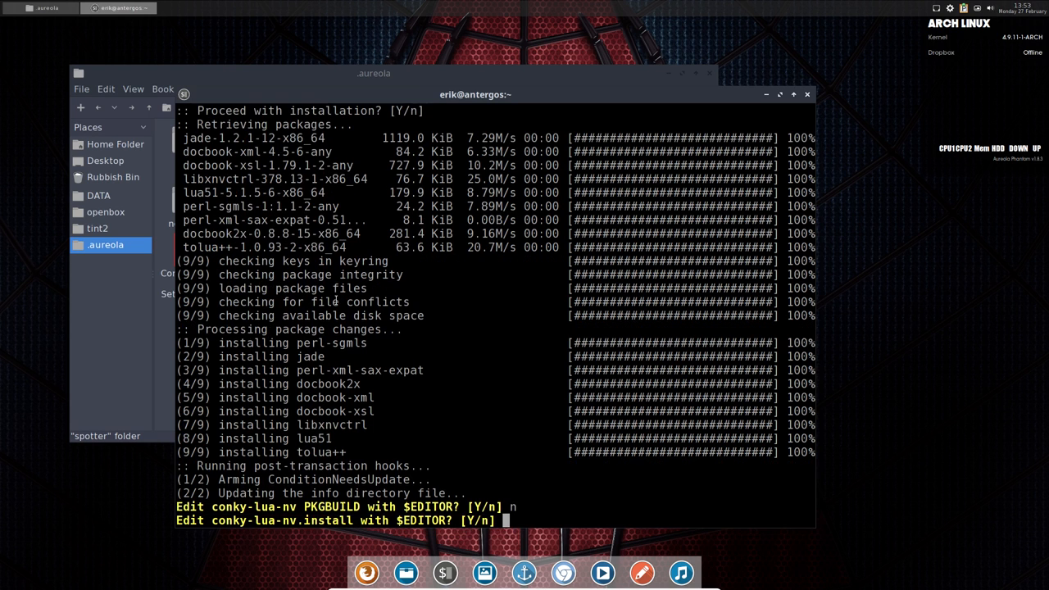
text(n)
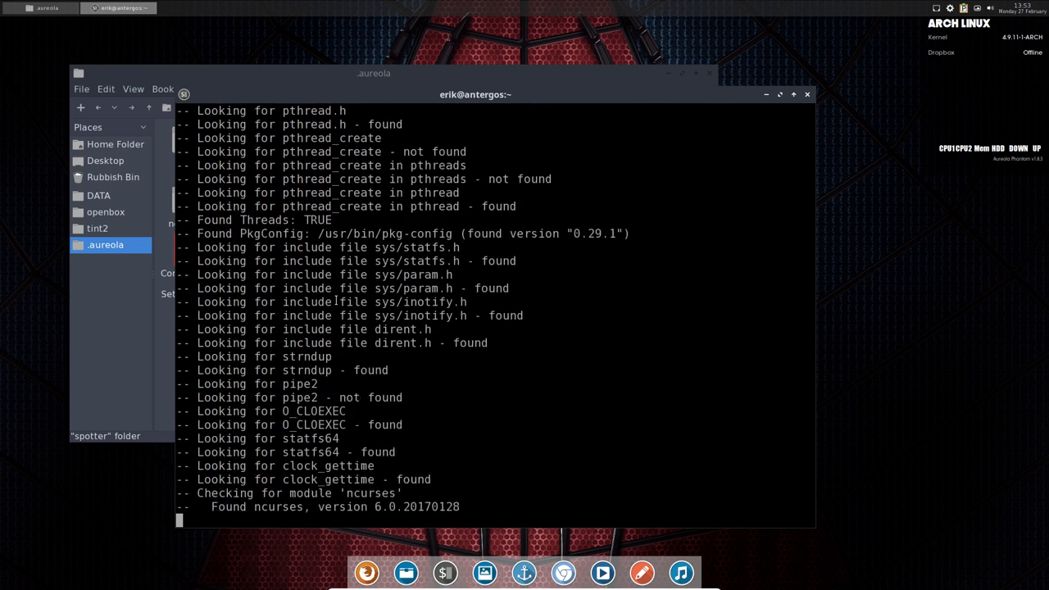
scroll(down, 3)
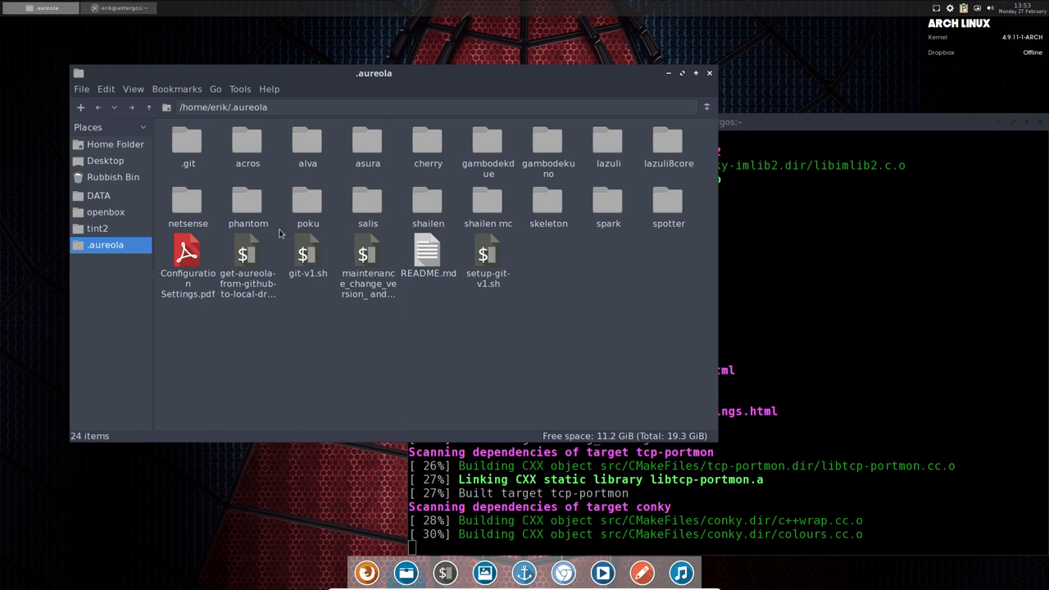
- View phantom-preview.jpg from the phantom theme folder, then return to the build terminal
double_click(246, 206)
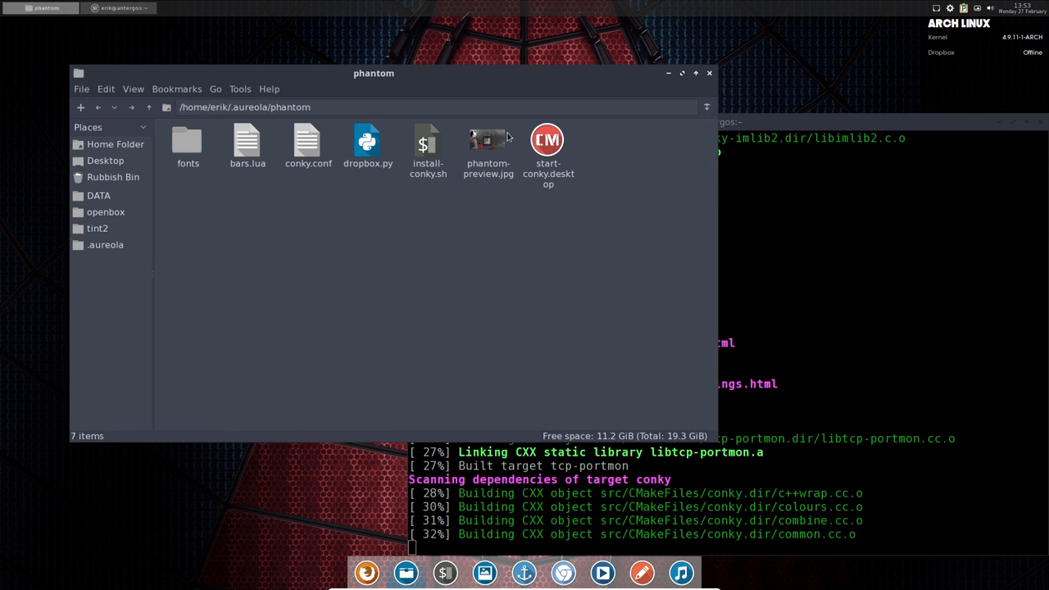
double_click(489, 137)
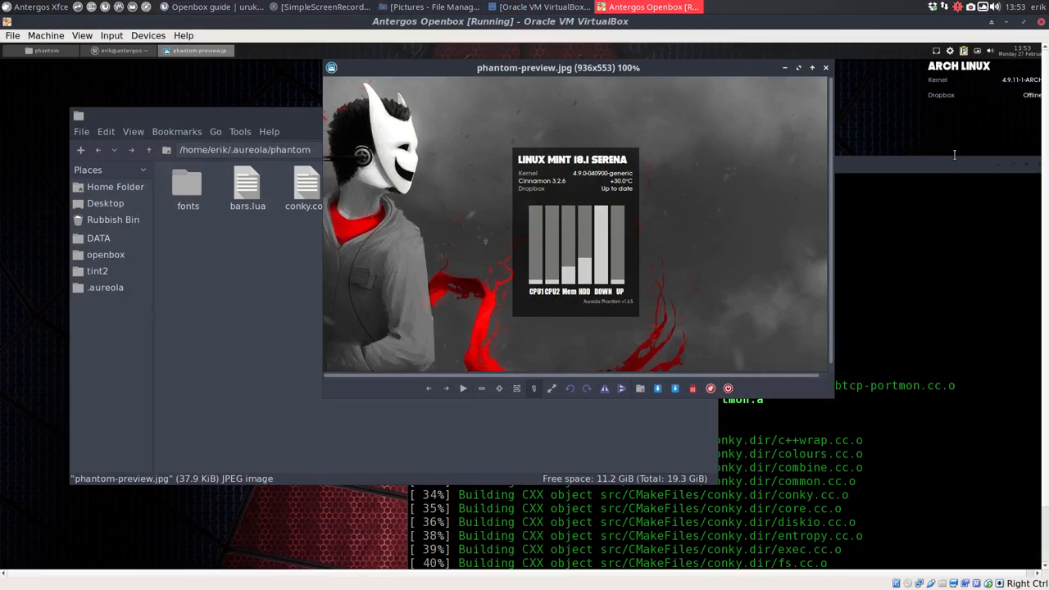
click(974, 6)
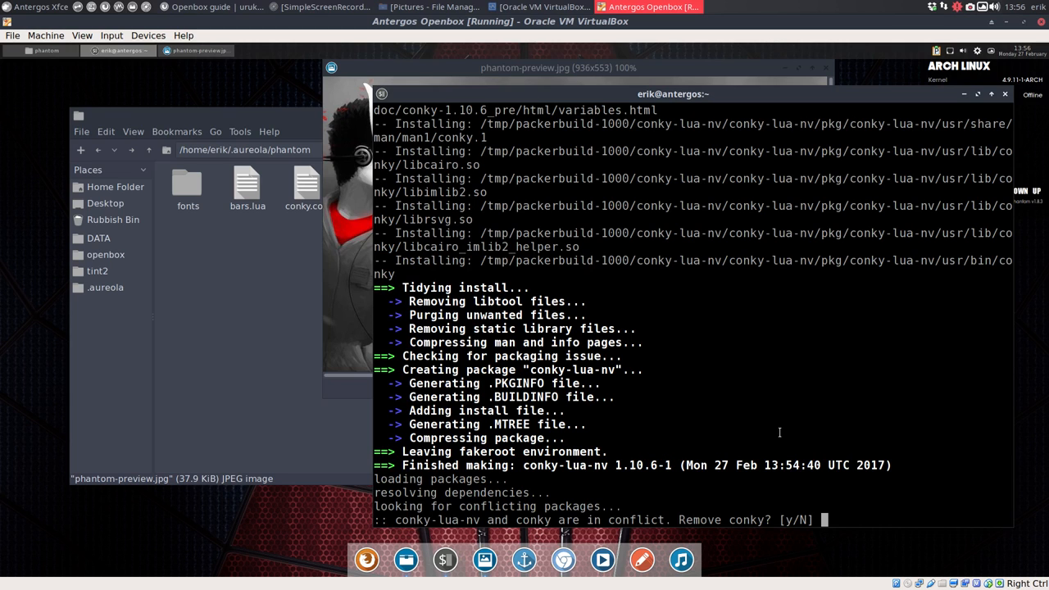
- Confirm removing conky for conky-lua-nv, then run 'killall conky' to restart conky with the new build
text(y)
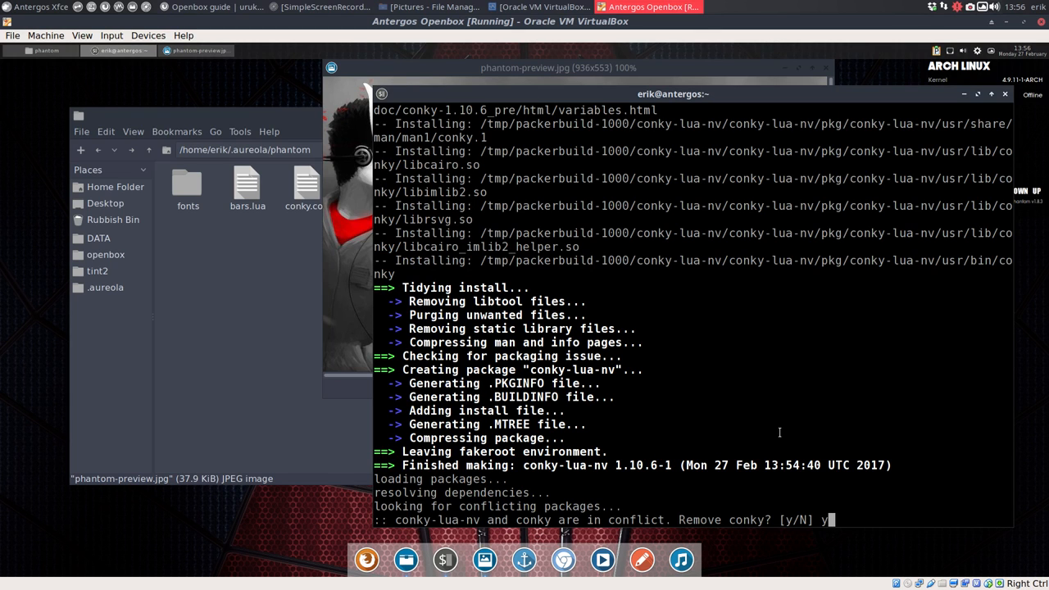
key(Return)
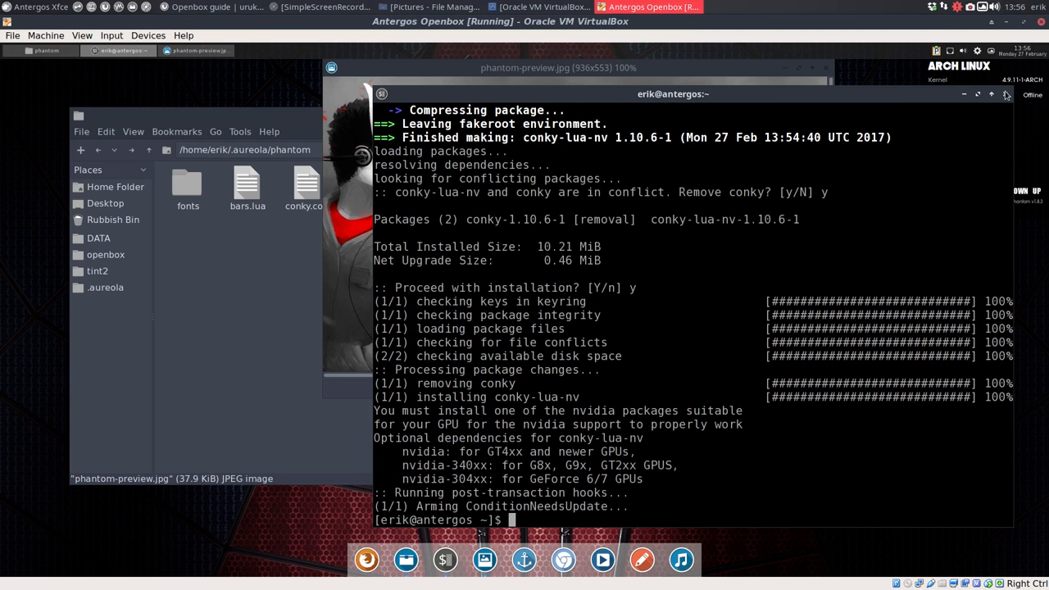
mouse_move(710, 381)
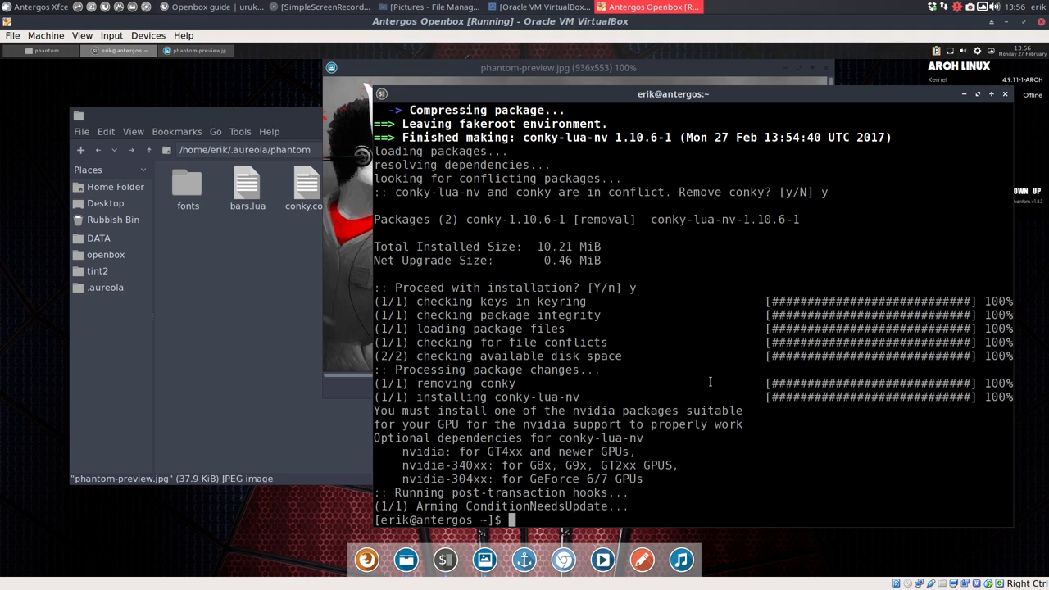
text(killall)
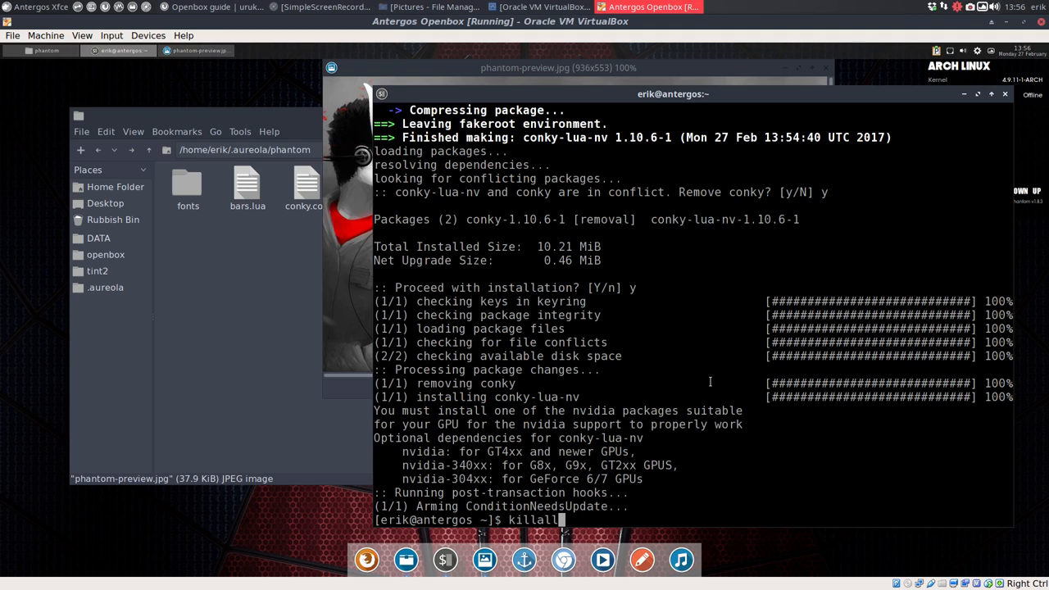
text(conky)
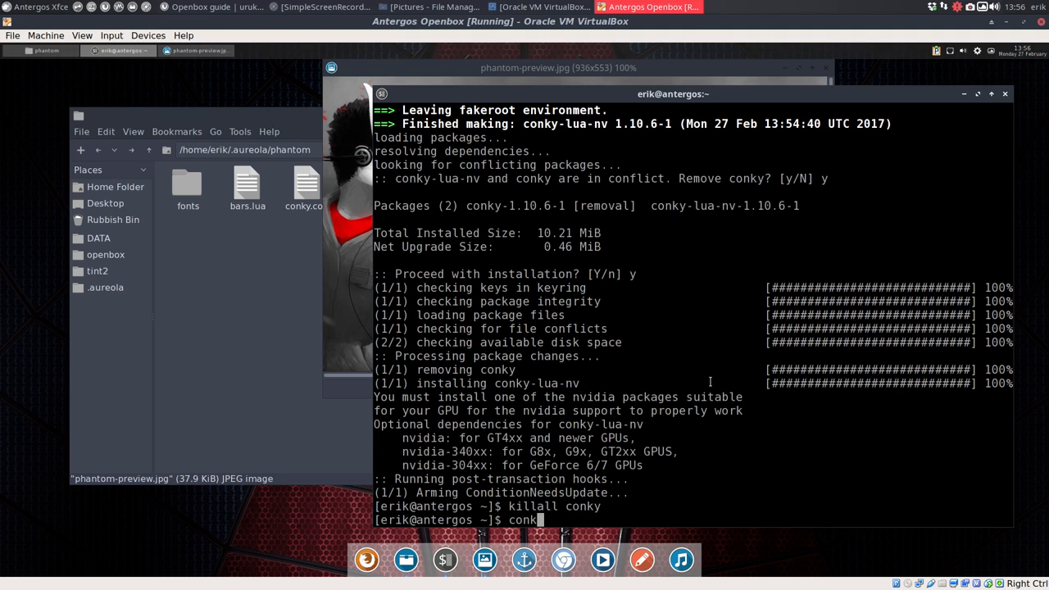
key(Return)
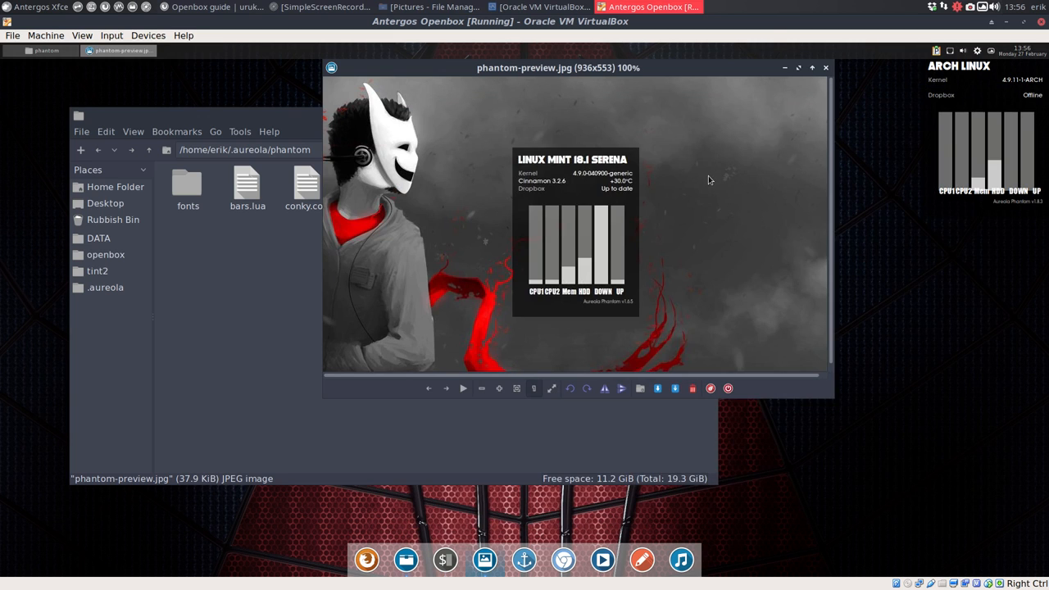
mouse_move(869, 286)
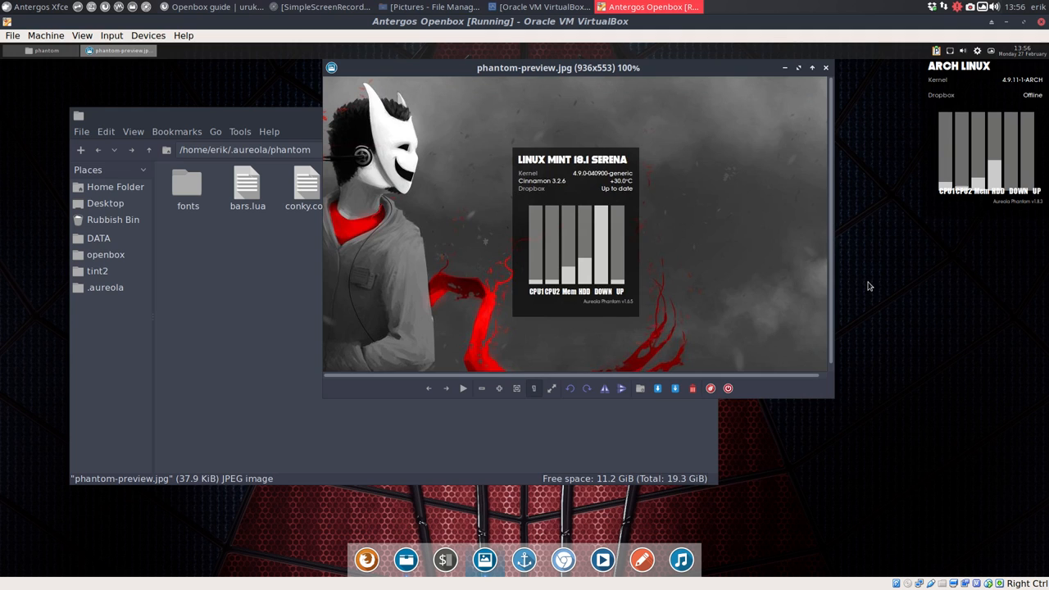
mouse_move(805, 121)
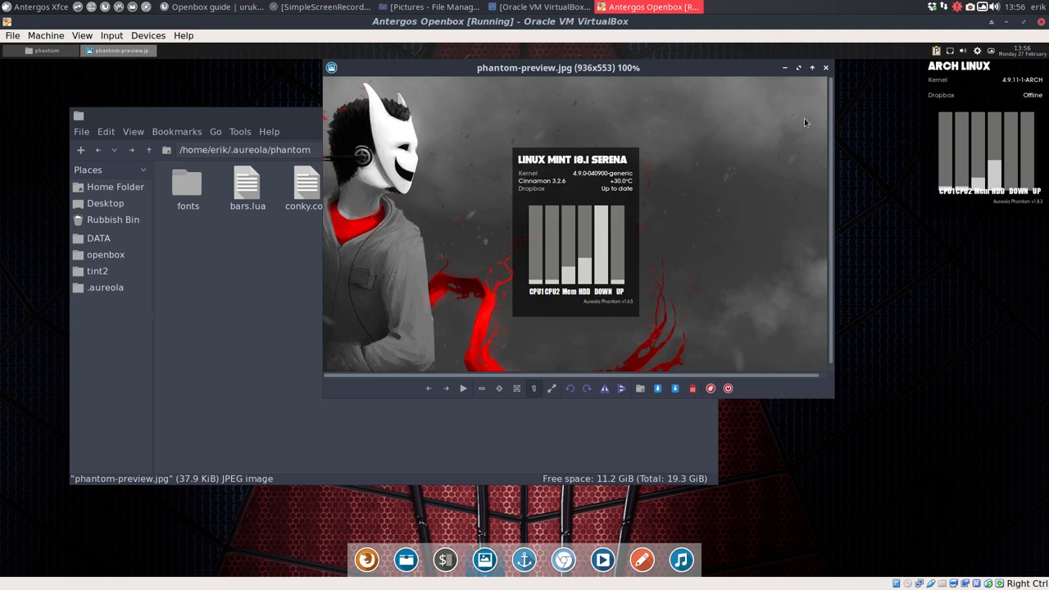
- Close the phantom preview image and bring up the folder background menu
click(826, 67)
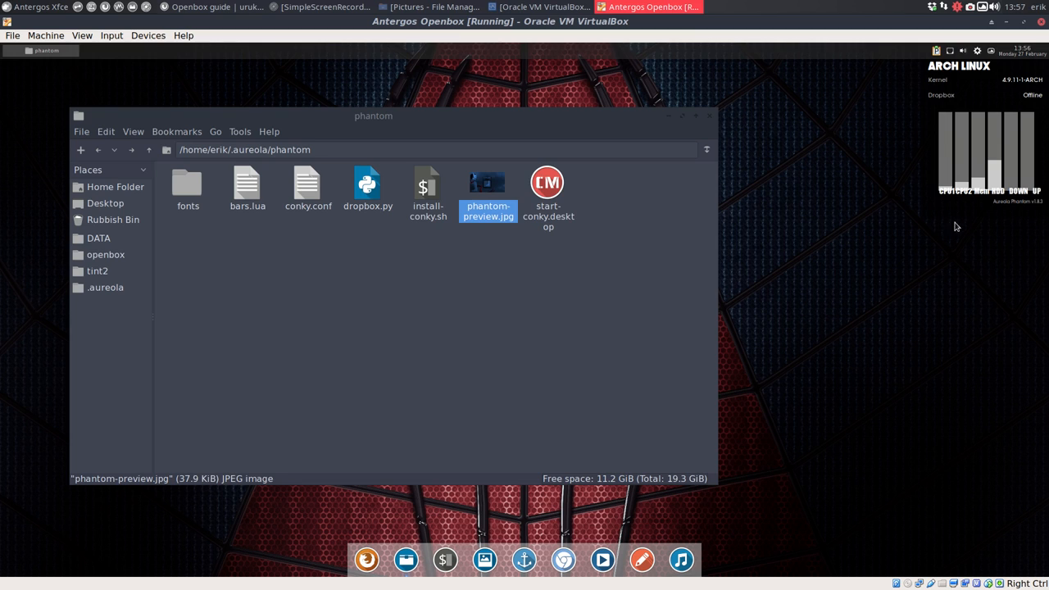
right_click(479, 336)
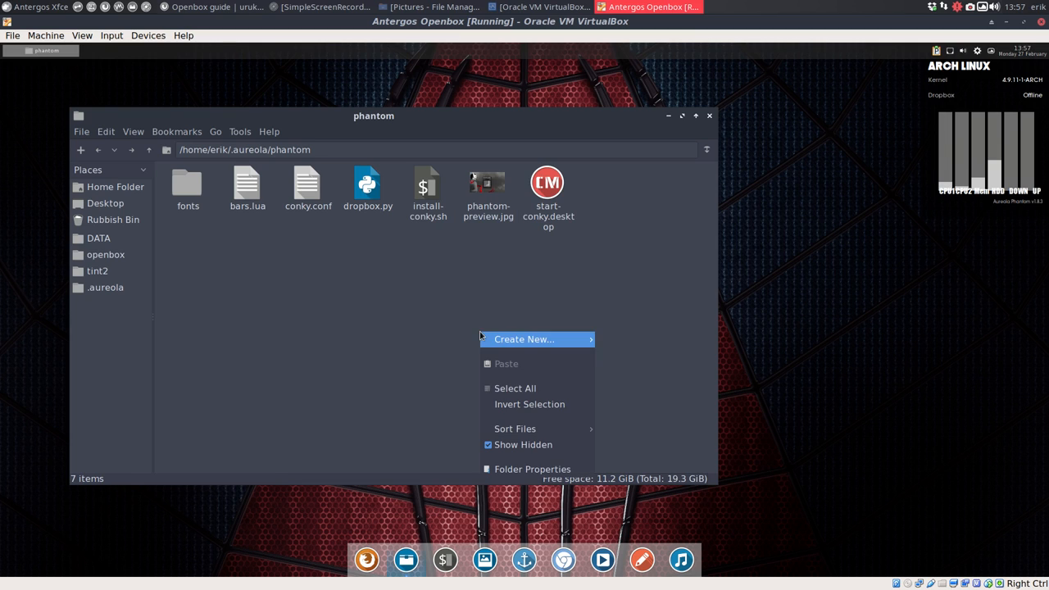
mouse_move(522, 486)
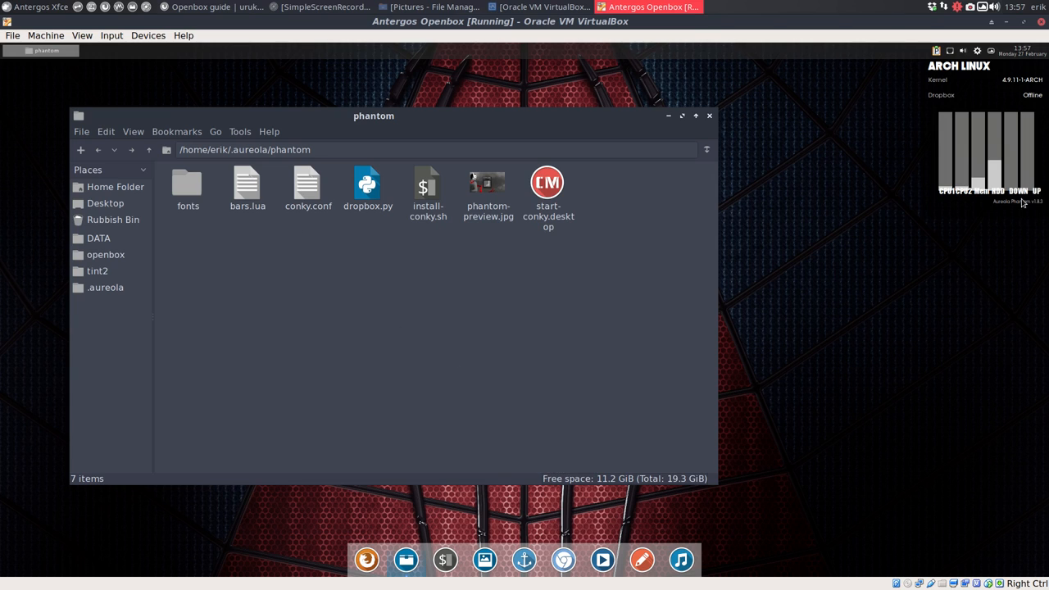
mouse_move(318, 252)
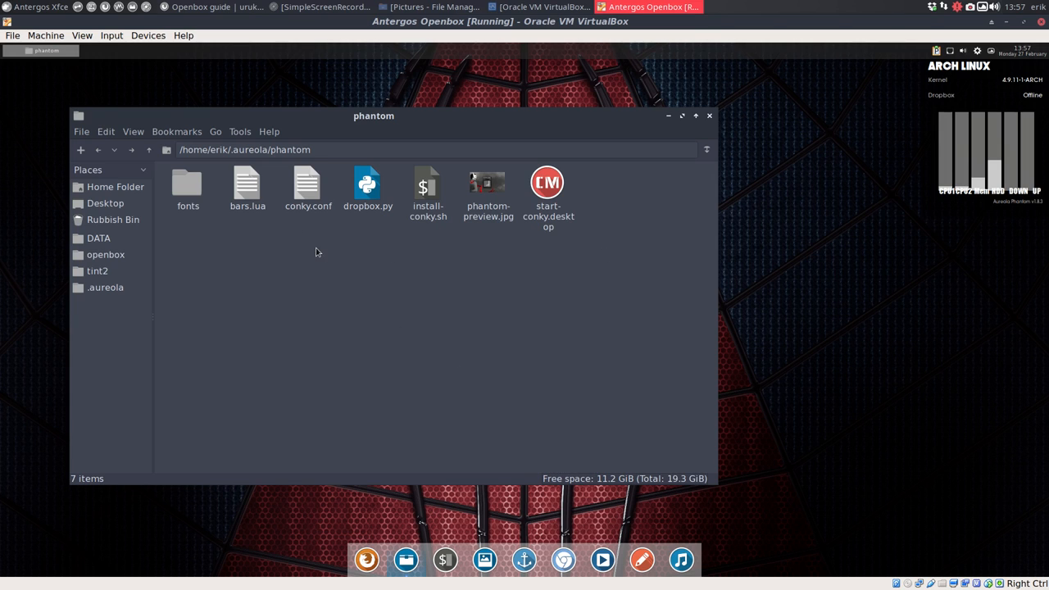
mouse_move(275, 252)
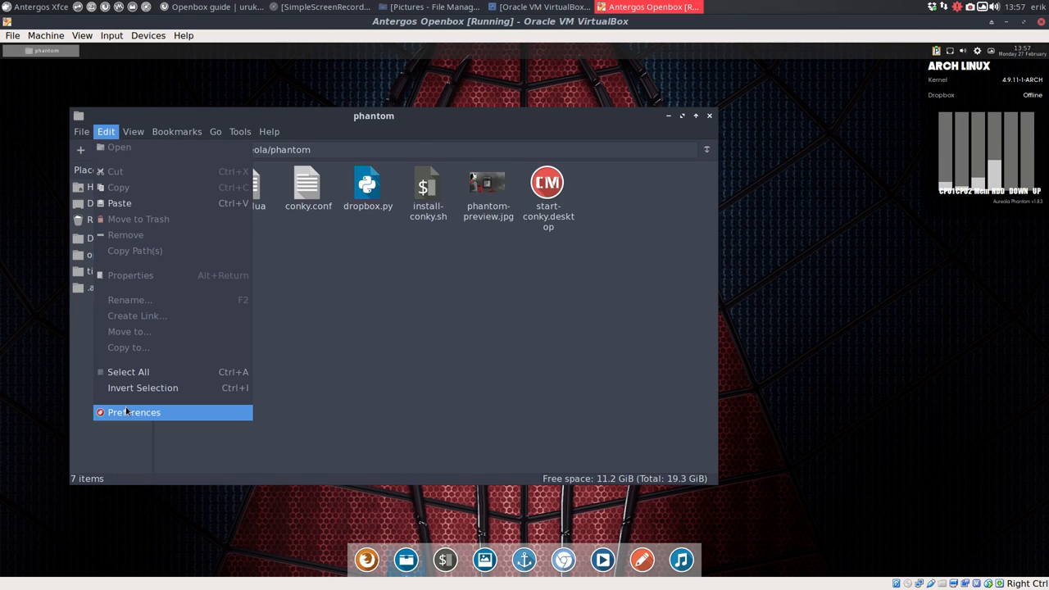
click(135, 414)
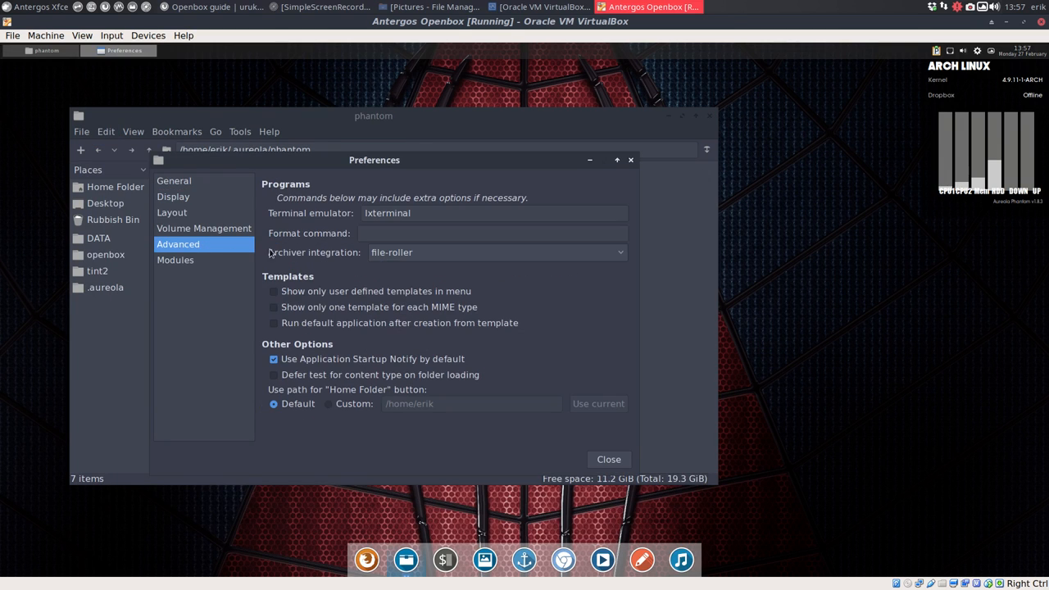
triple_click(387, 214)
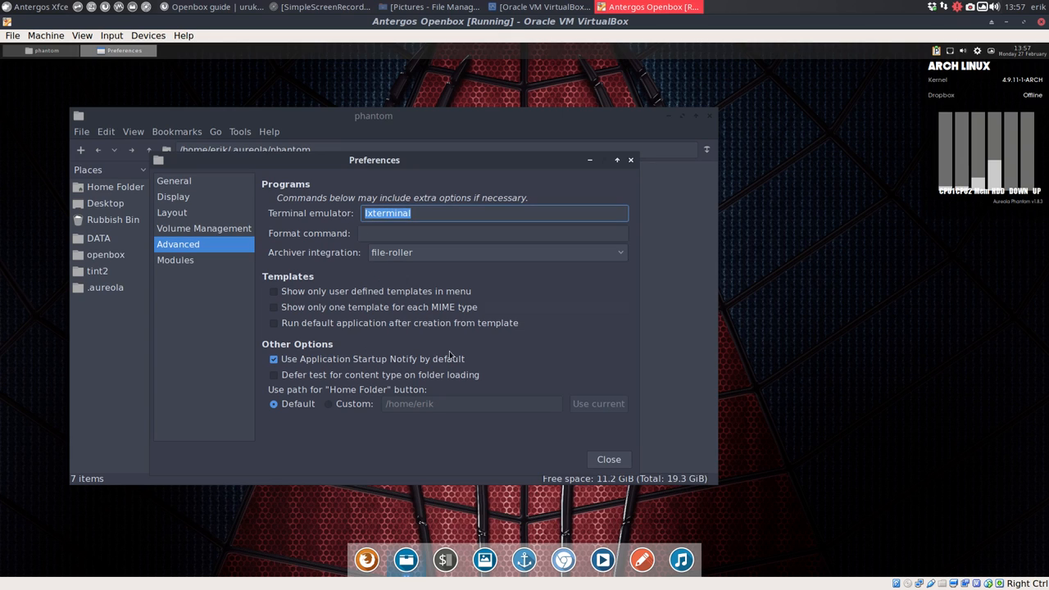
click(608, 459)
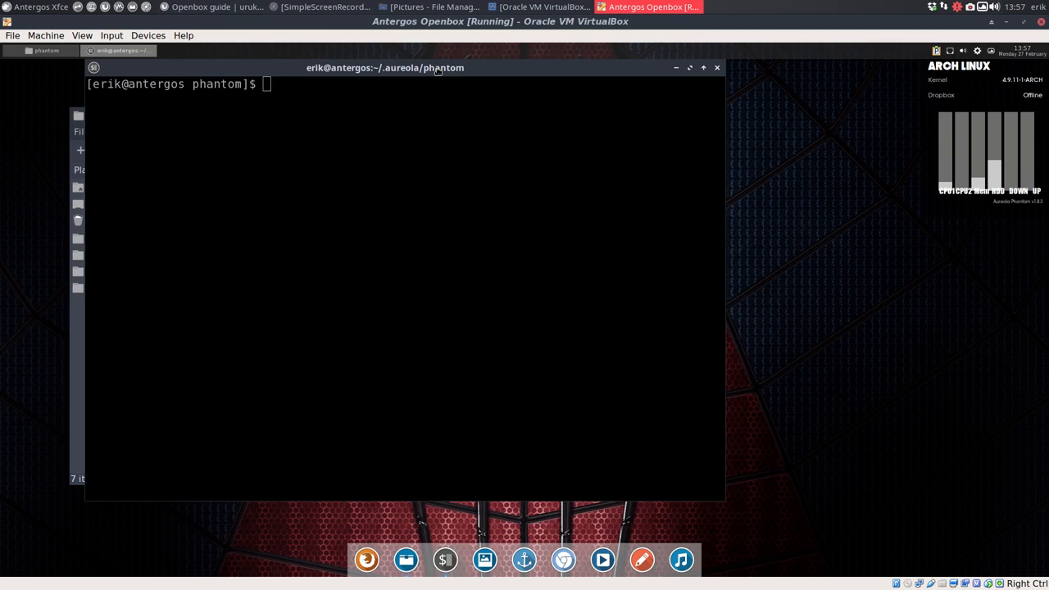
- Run ./install-conky.sh and answer y to deleting the ~/.config/conky contents
text(./install-conky.sh)
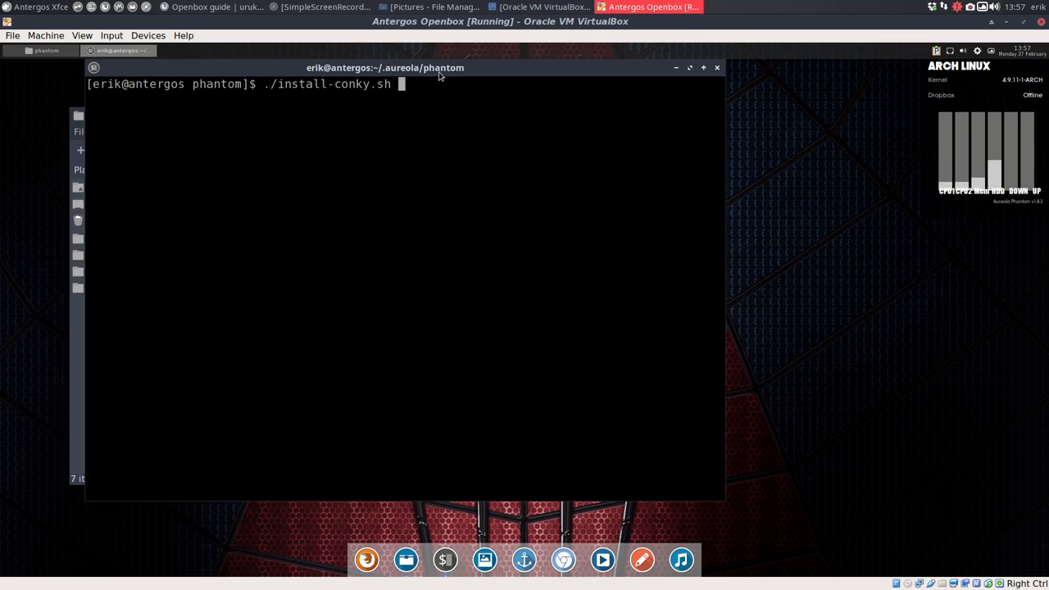
key(Return)
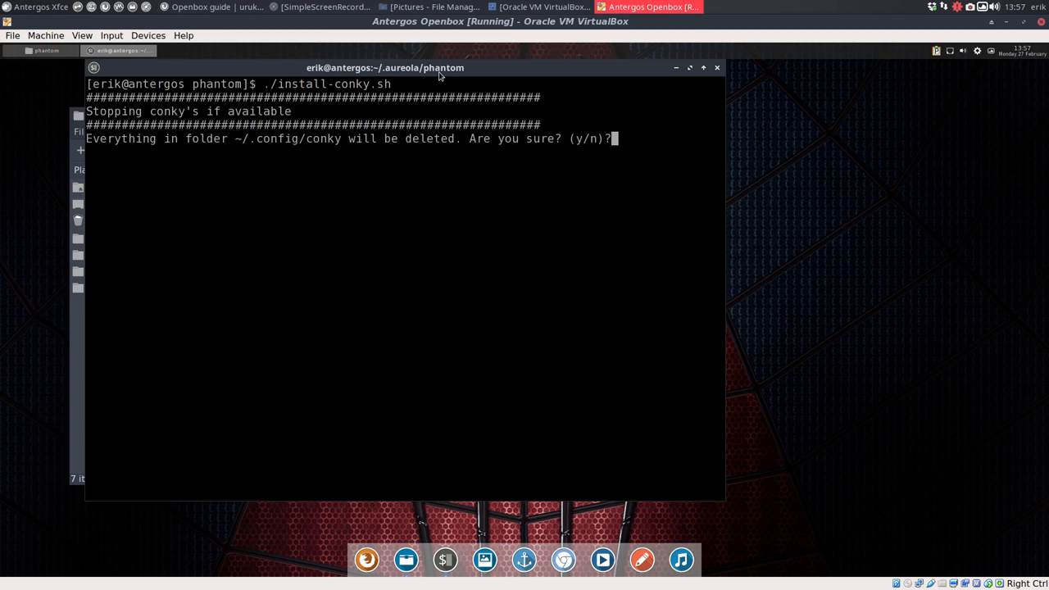
text(y)
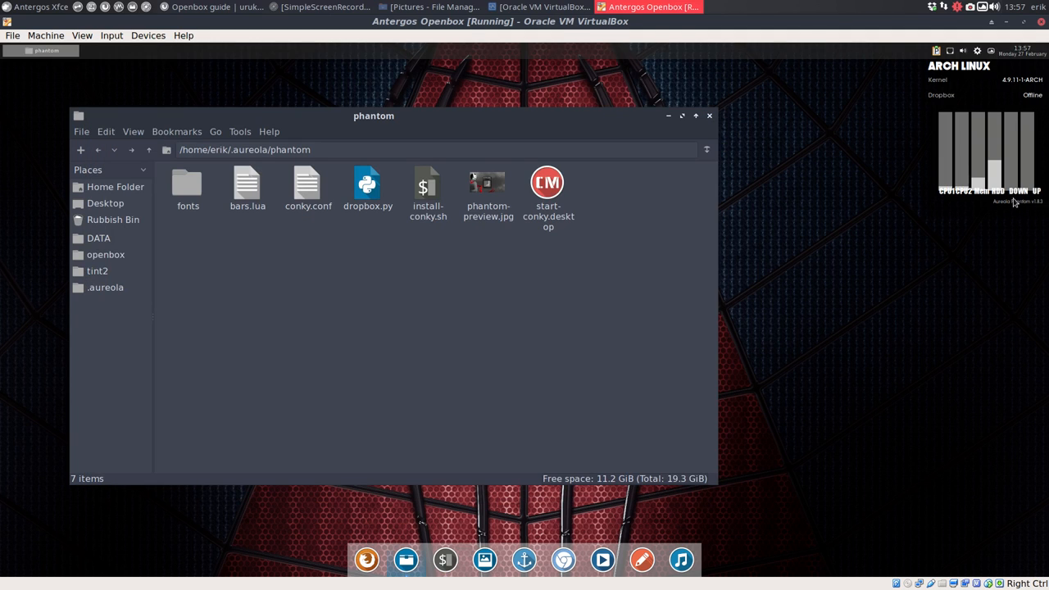
mouse_move(426, 285)
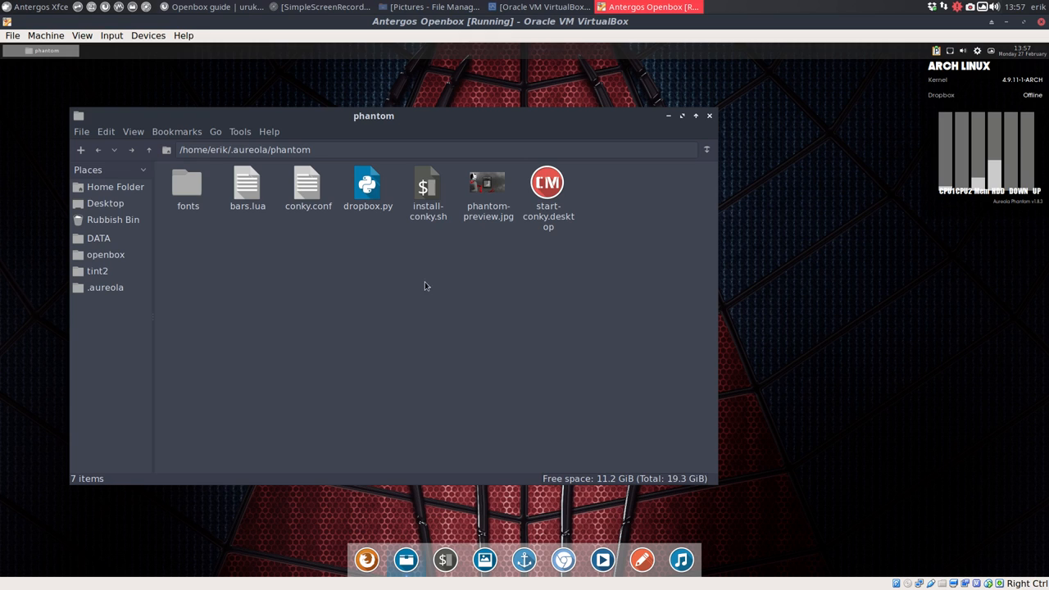
mouse_move(108, 195)
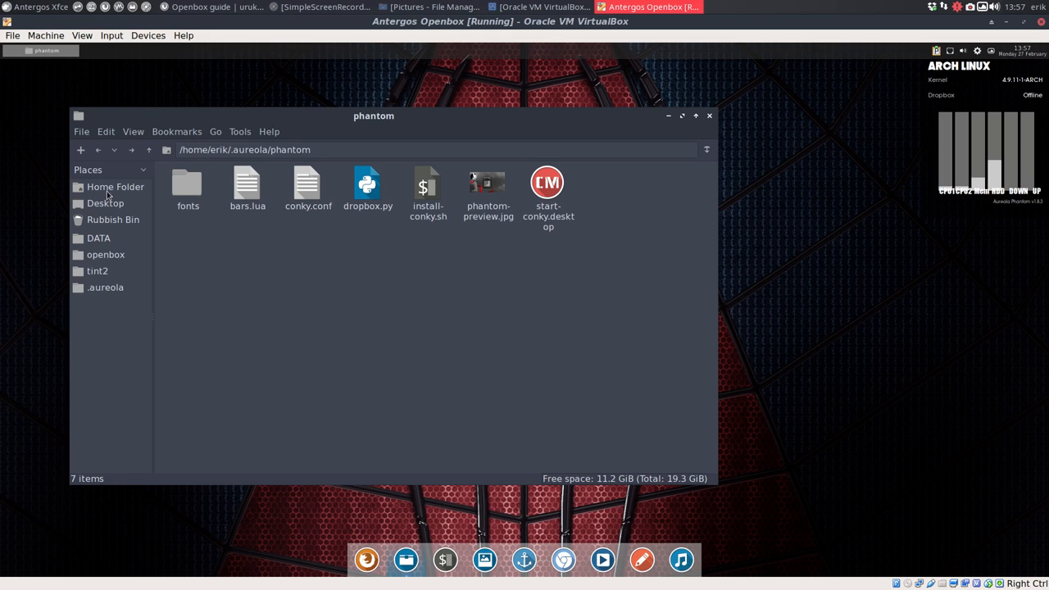
- Navigate Home > .config > conky, bookmark conky in Places, and select conky.conf
click(115, 187)
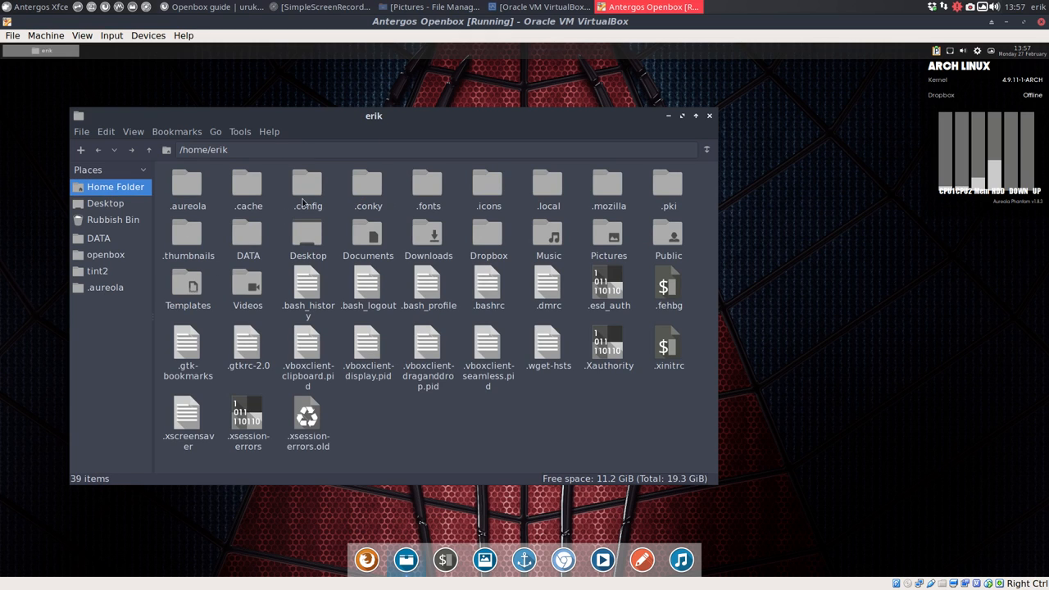
double_click(308, 184)
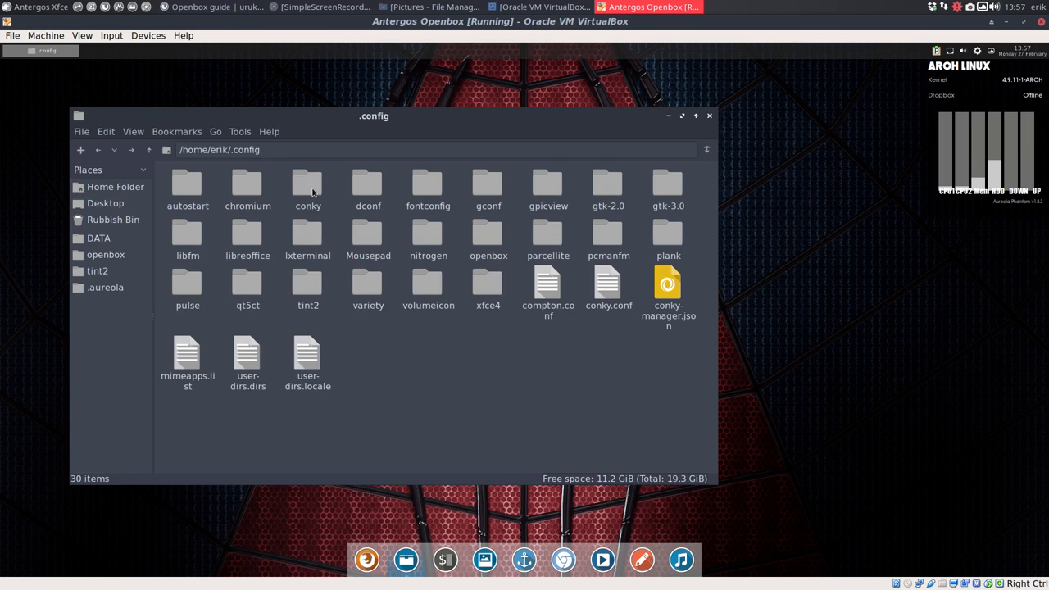
double_click(309, 183)
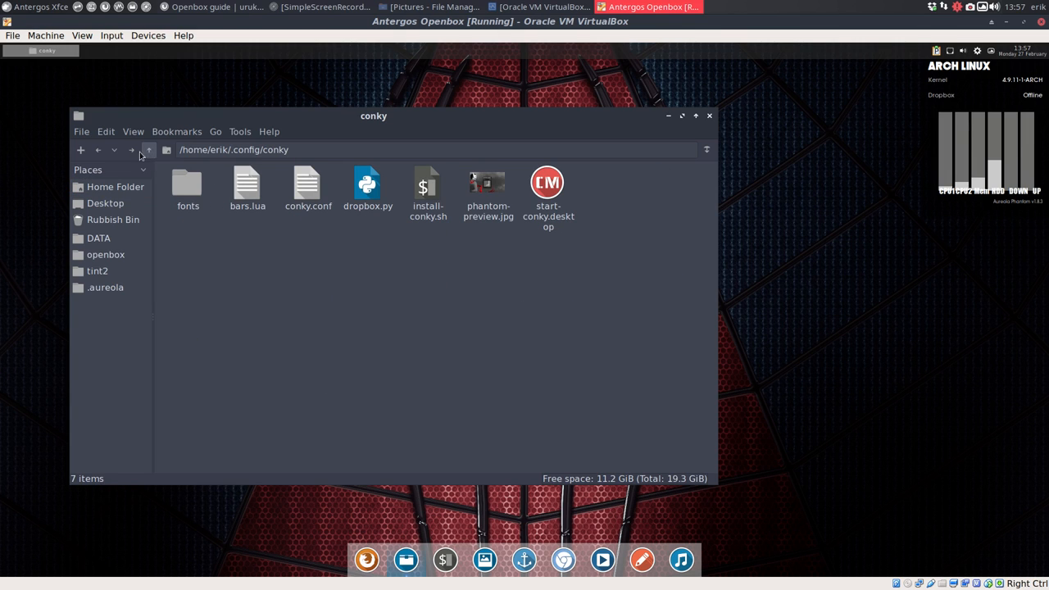
click(147, 151)
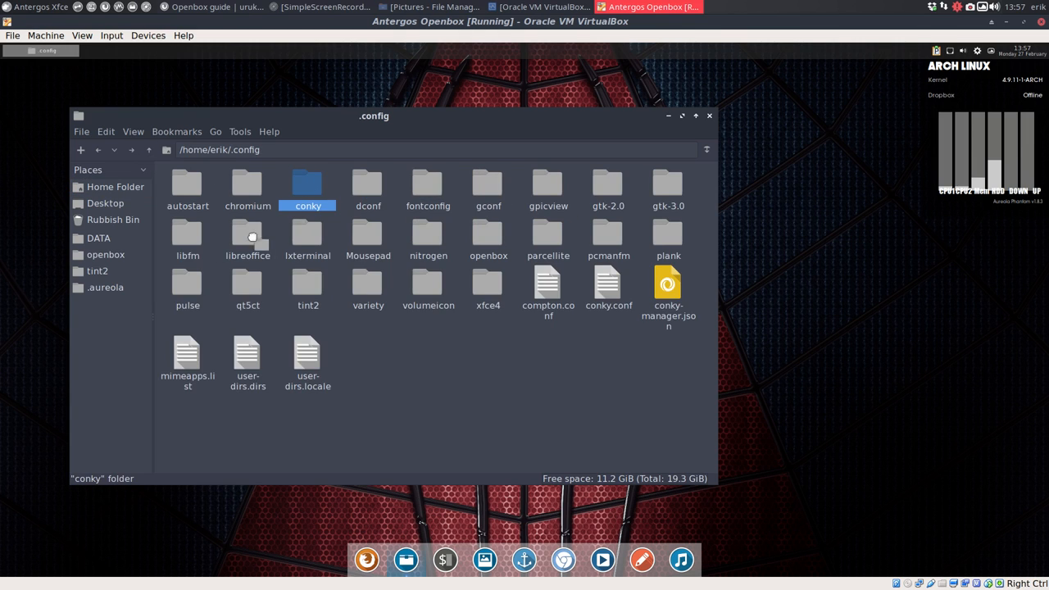
double_click(308, 184)
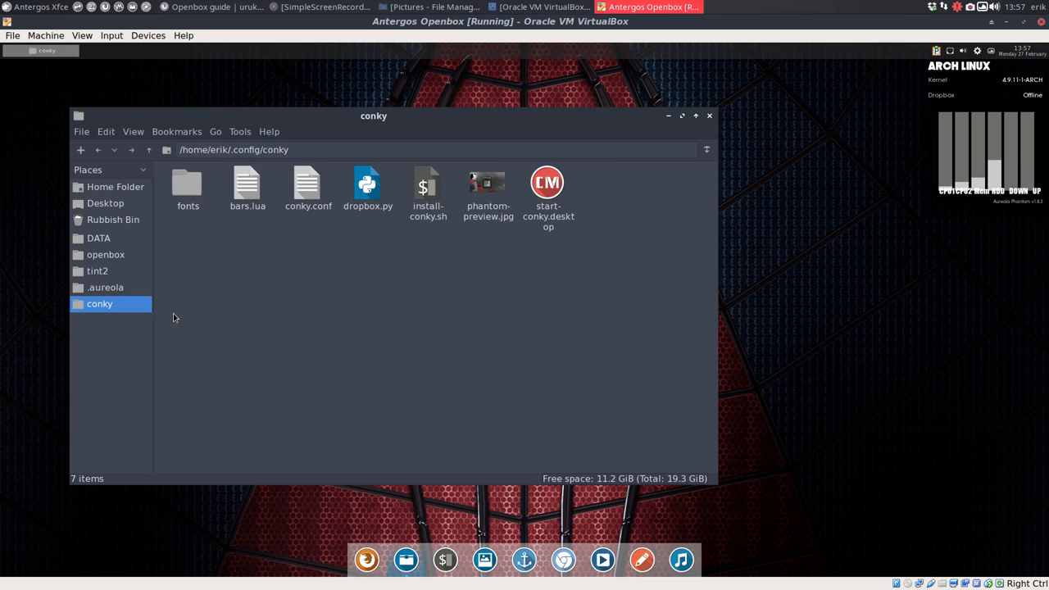
click(308, 183)
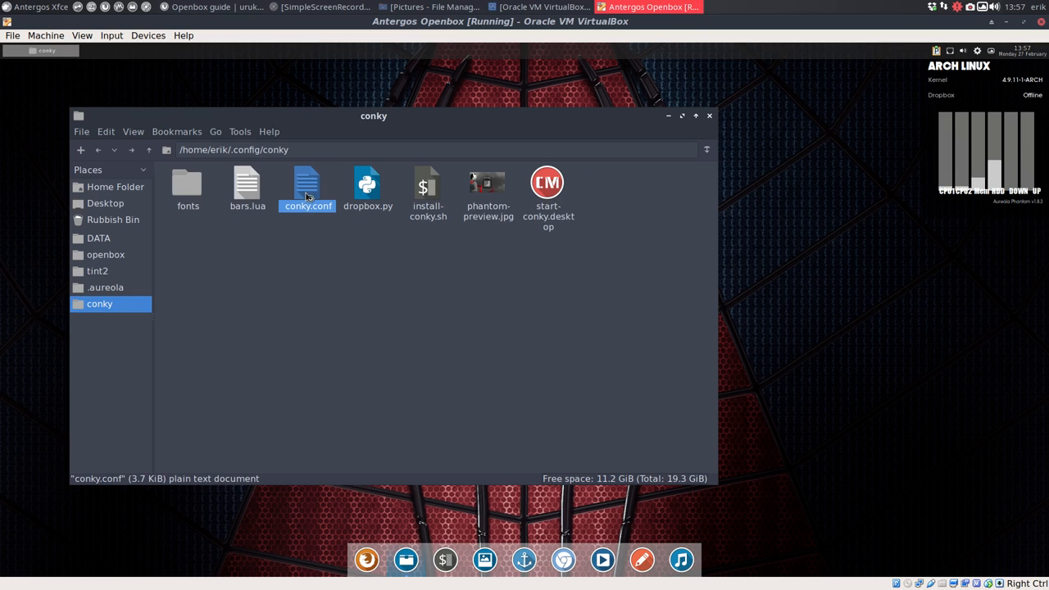
double_click(307, 182)
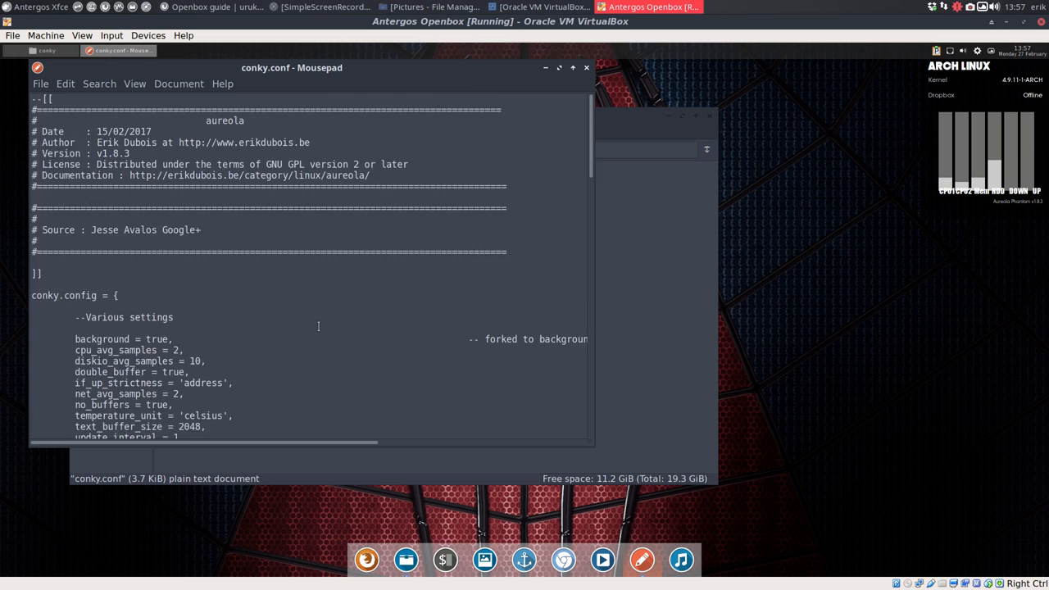
scroll(down, 3)
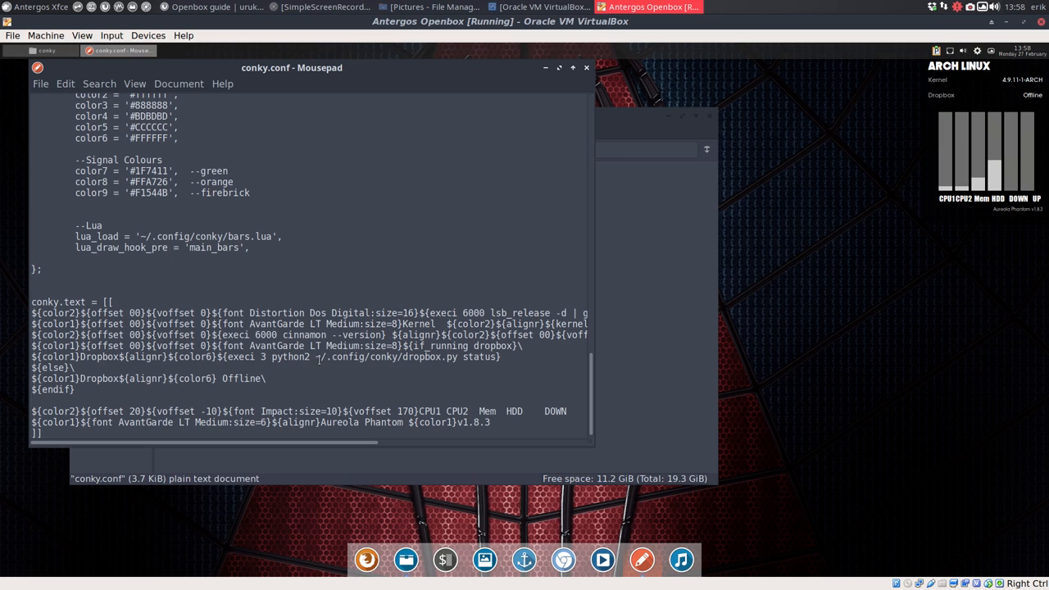
drag(320, 358, 484, 357)
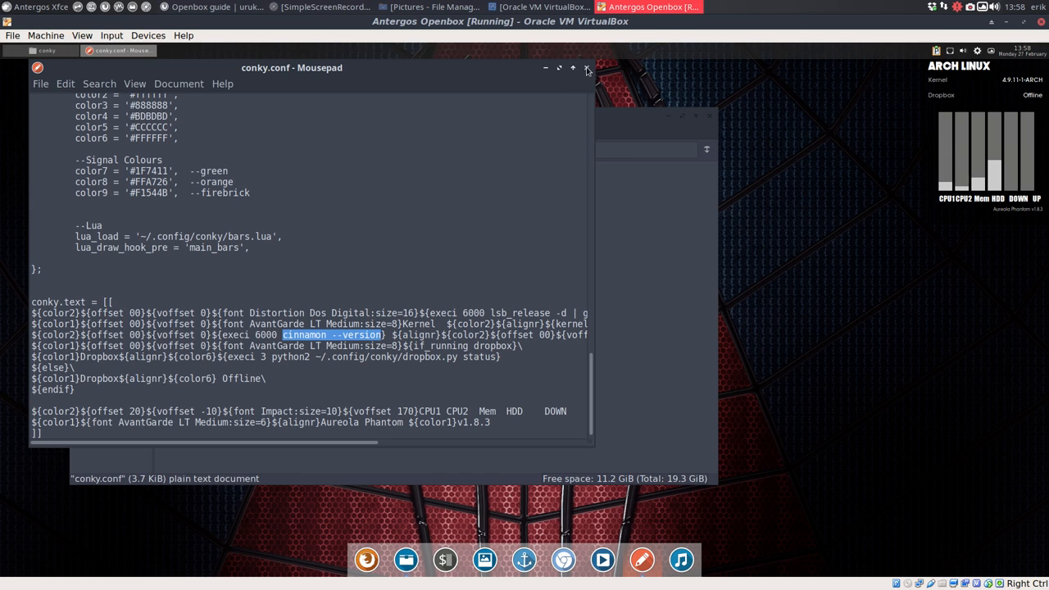
click(587, 69)
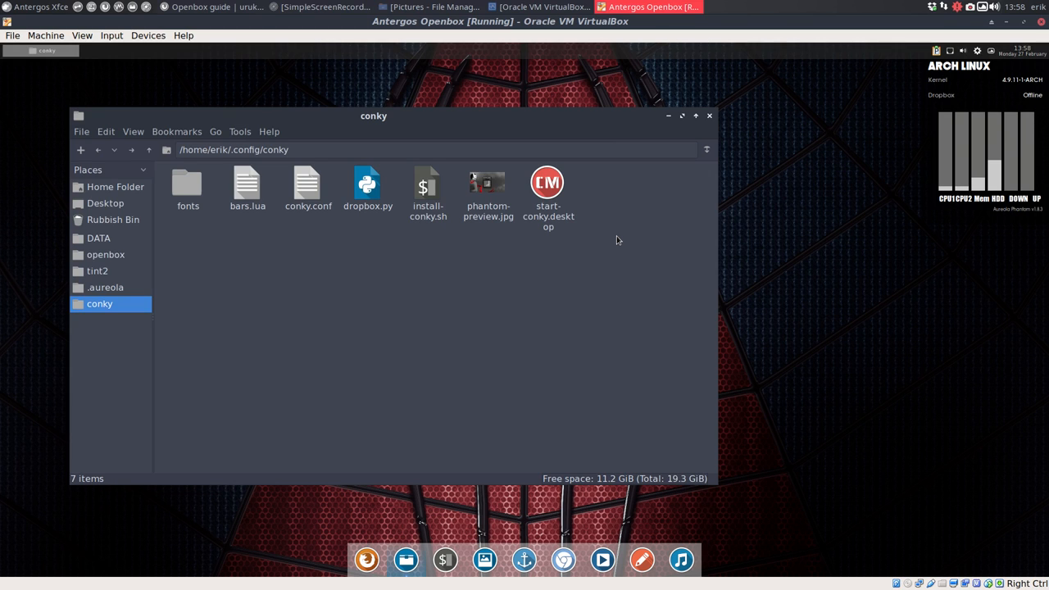
mouse_move(709, 115)
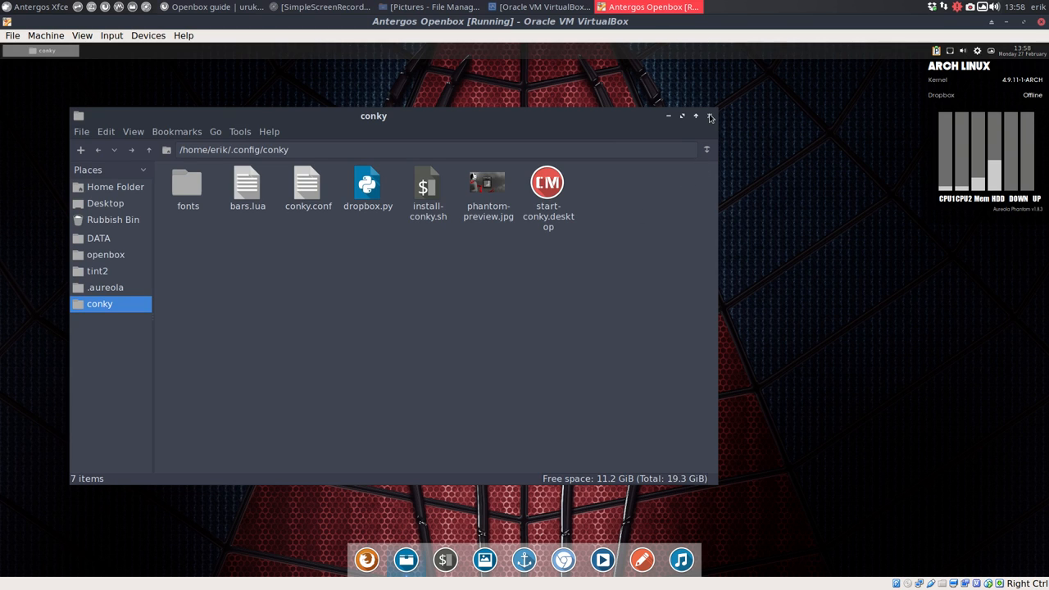
- Close the file manager and return the Antergos guest to full-screen mode
click(711, 118)
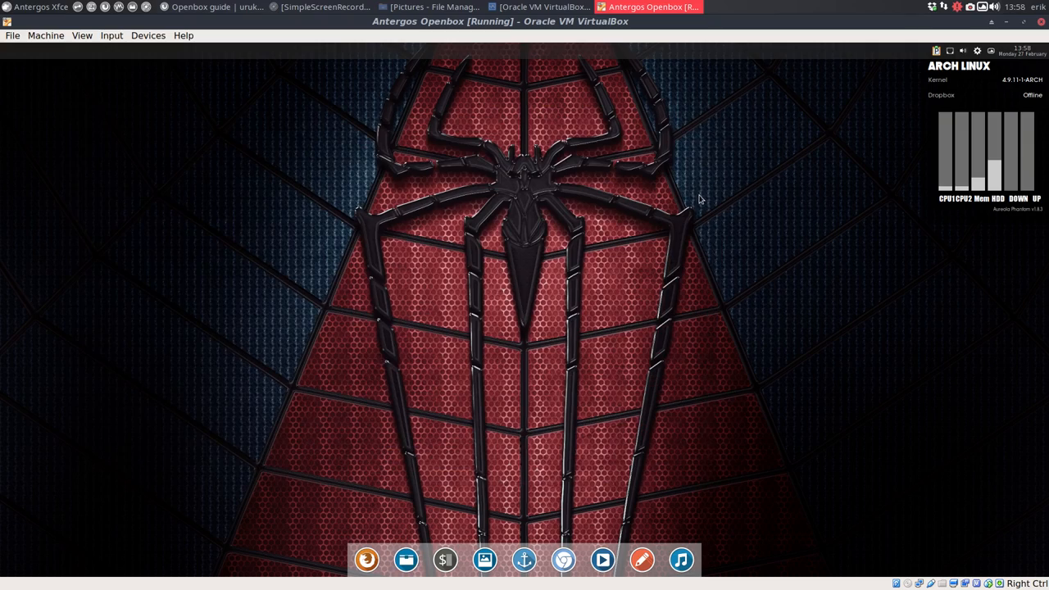
click(82, 36)
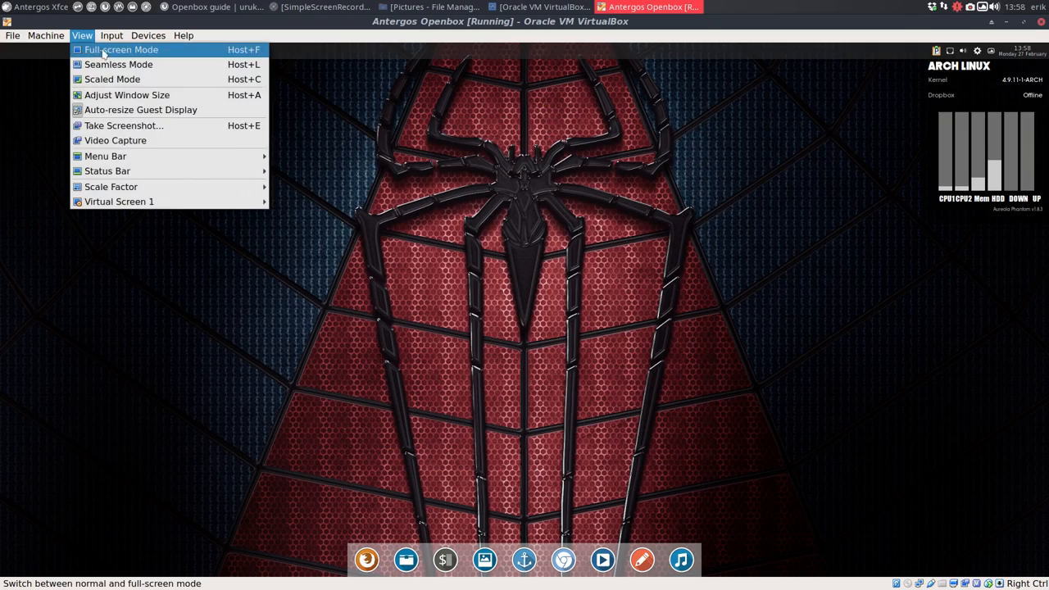
click(123, 49)
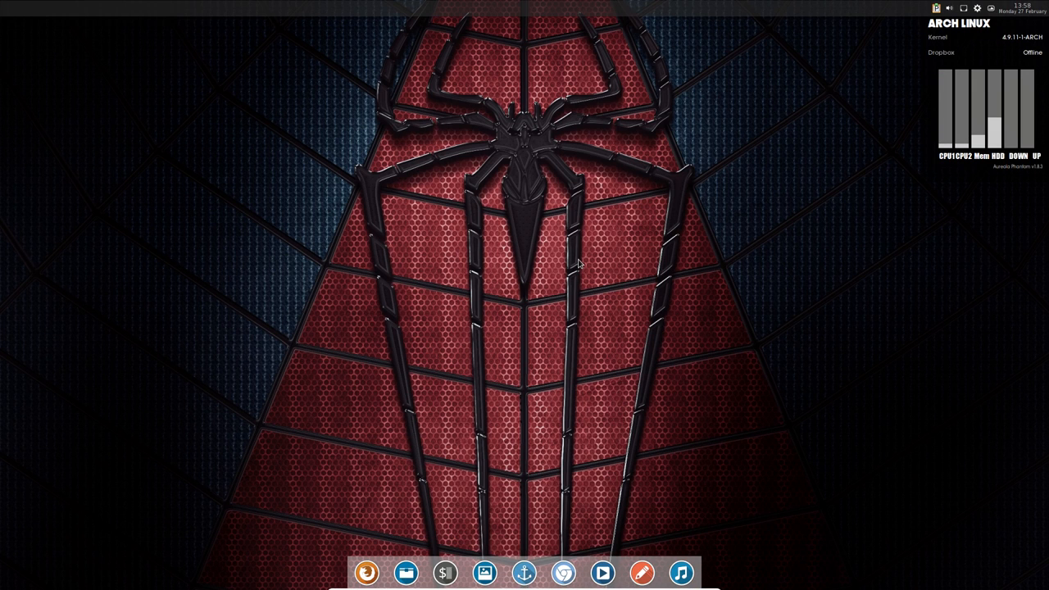
mouse_move(976, 30)
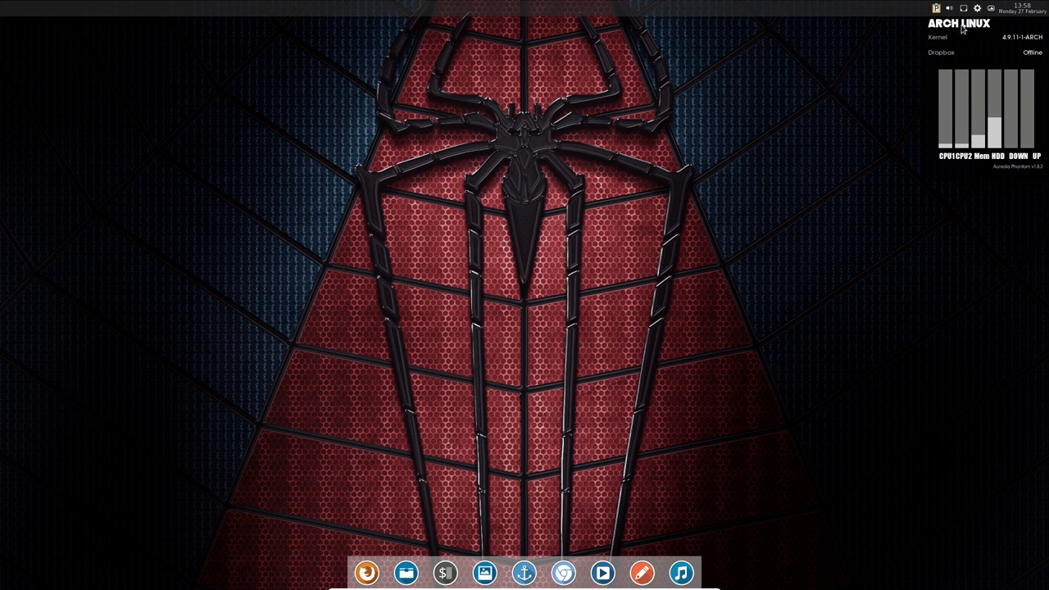